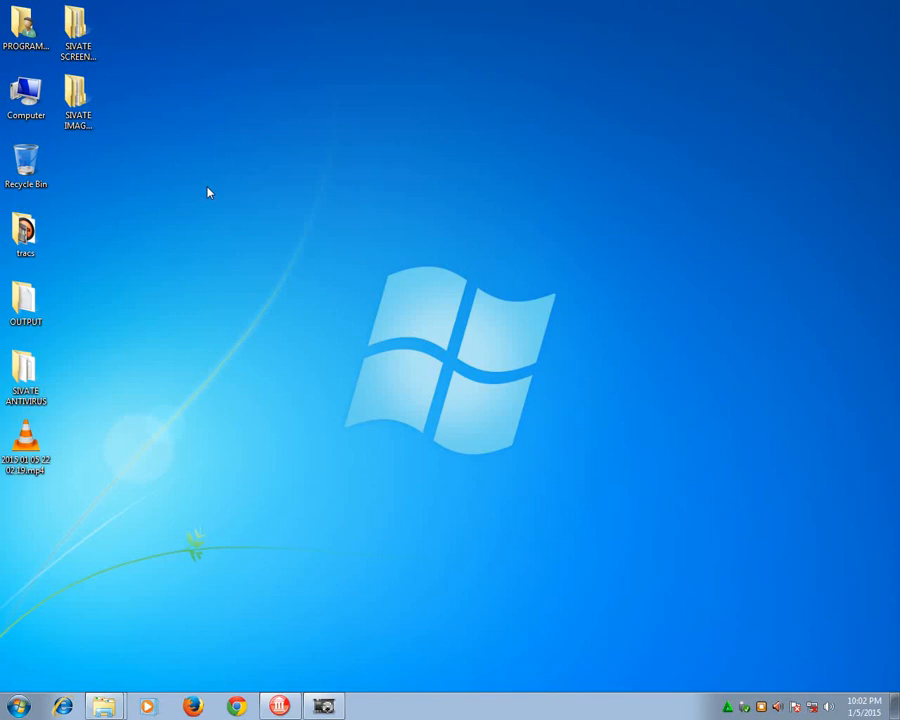
{"action": "mouse_move", "coordinate": [316, 8]}
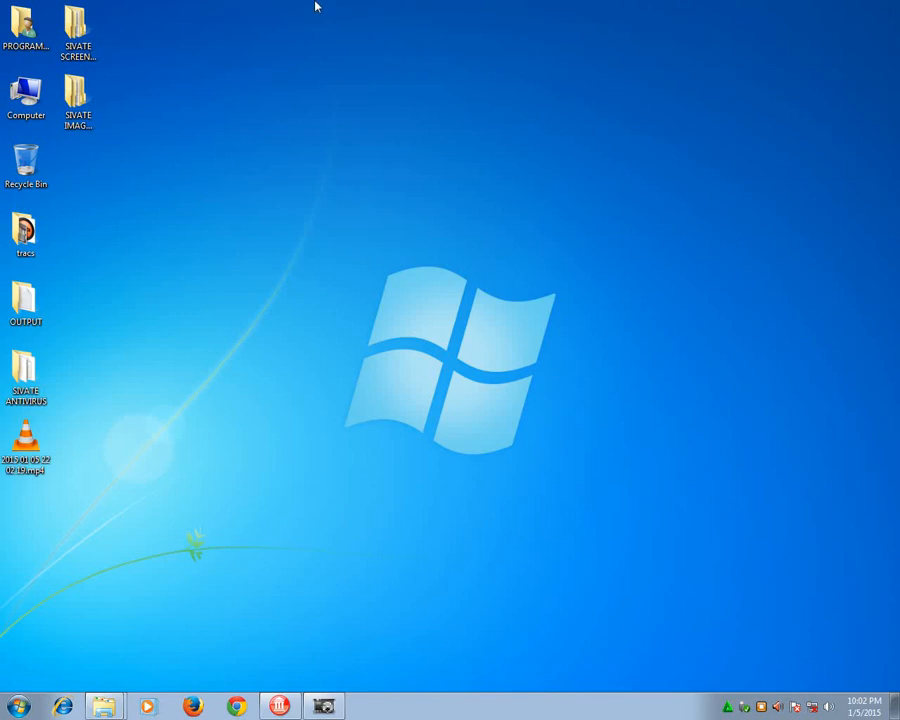
Bring up RAD Studio XE4 and scroll the Main_U source down to the FormClose handler.
{"action": "left_click_drag", "start_coordinate": [316, 4], "coordinate": [684, 236]}
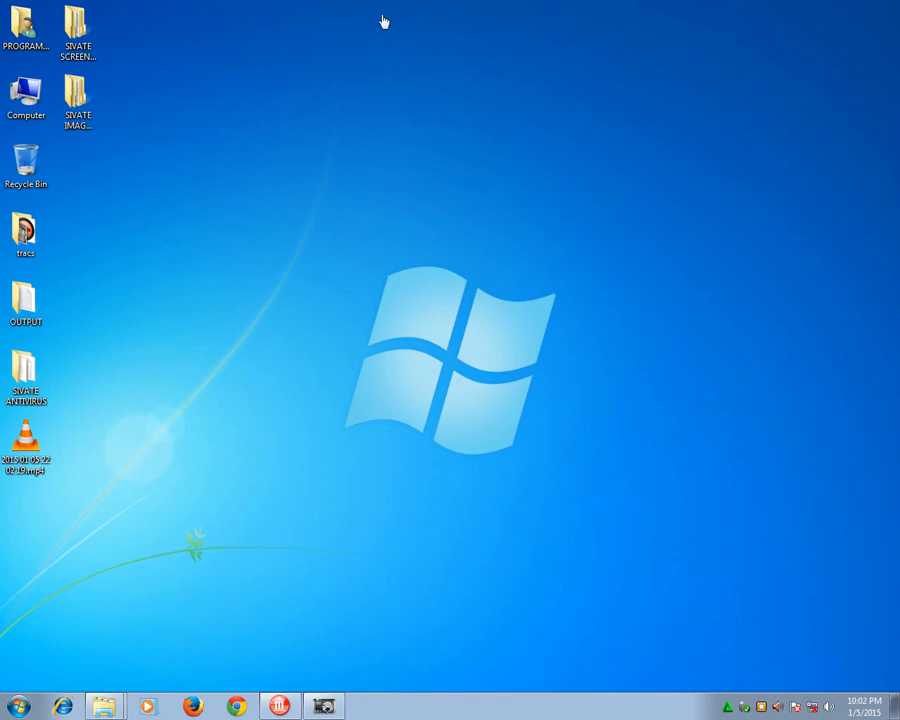
{"action": "mouse_move", "coordinate": [408, 72]}
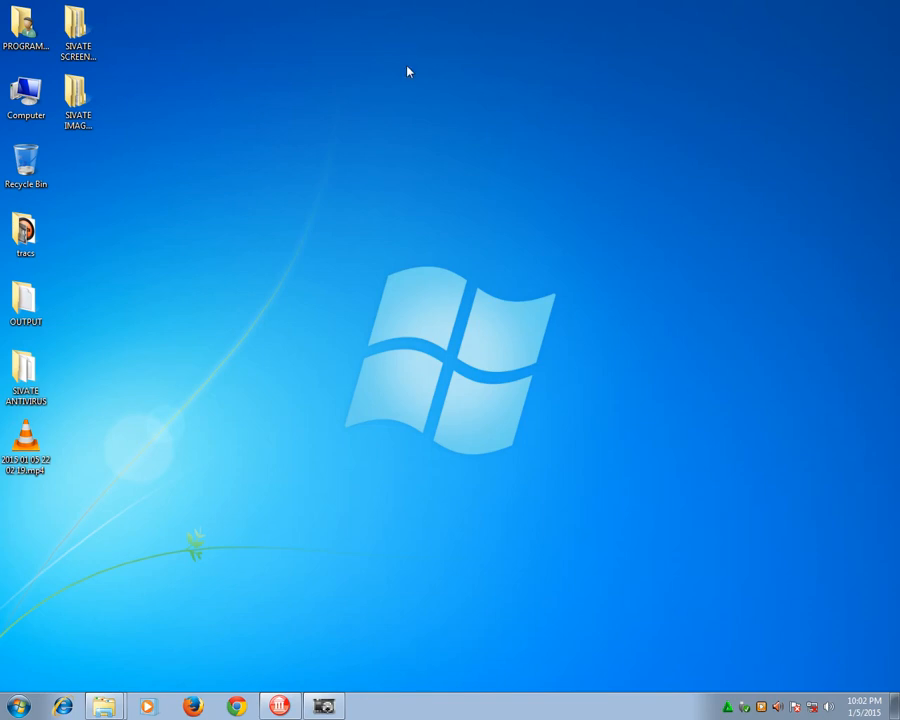
{"action": "mouse_move", "coordinate": [400, 20]}
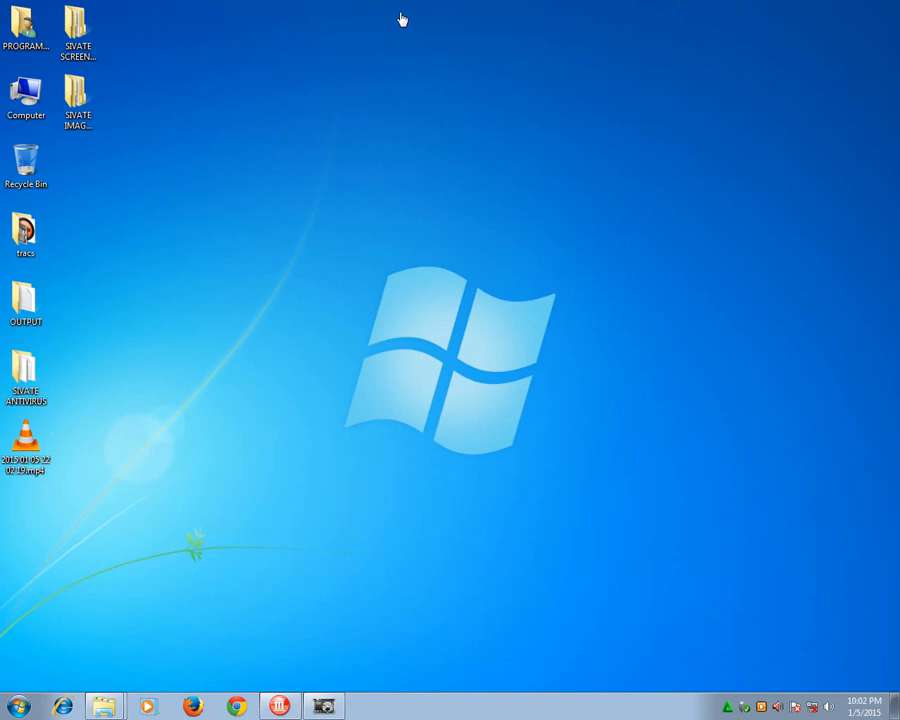
{"action": "mouse_move", "coordinate": [404, 18]}
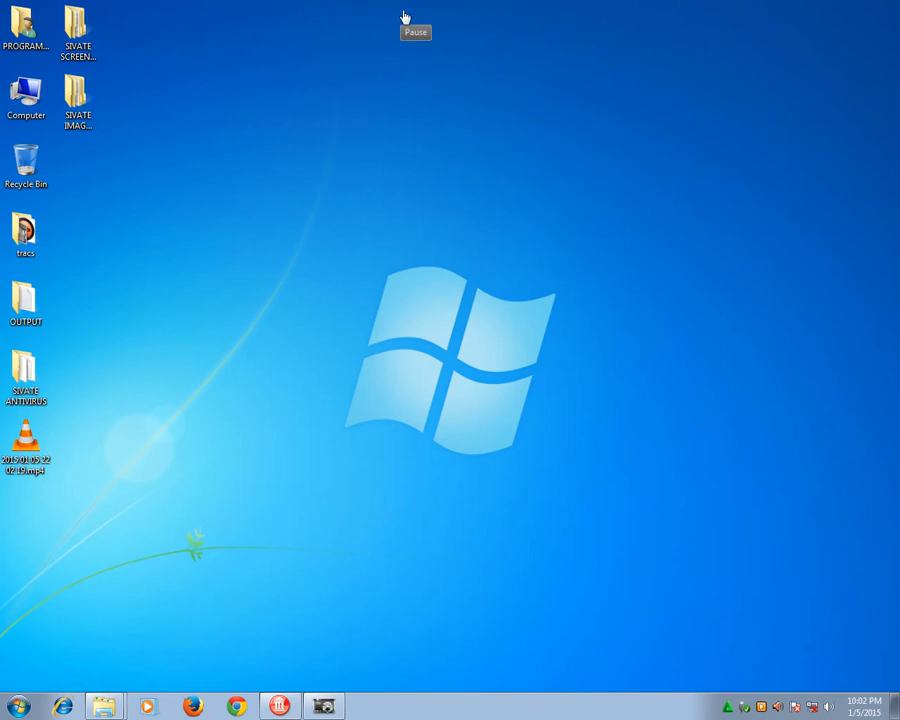
{"action": "mouse_move", "coordinate": [308, 98]}
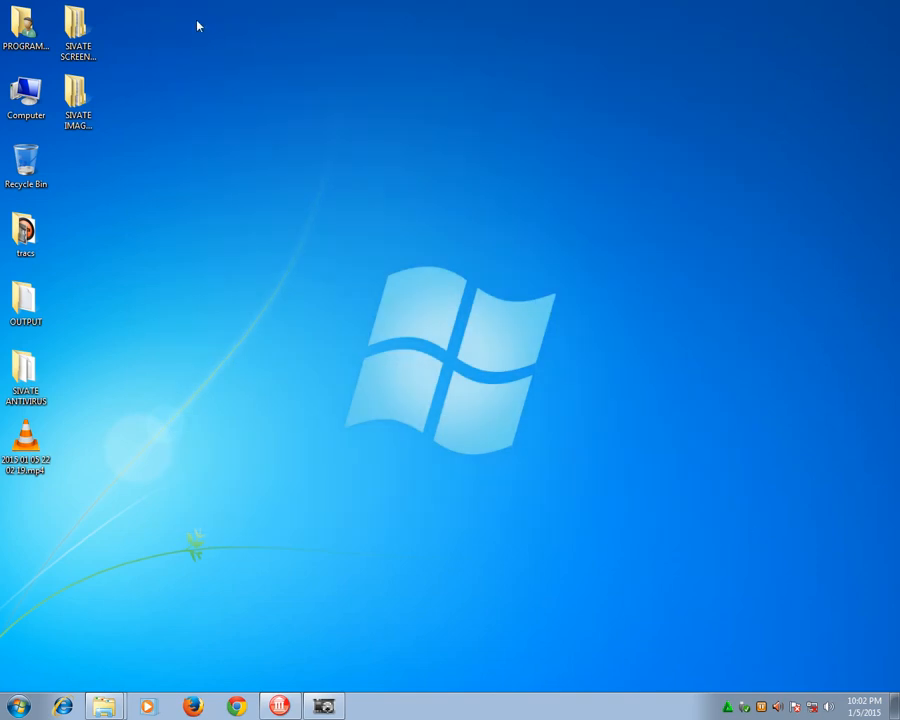
{"action": "mouse_move", "coordinate": [804, 622]}
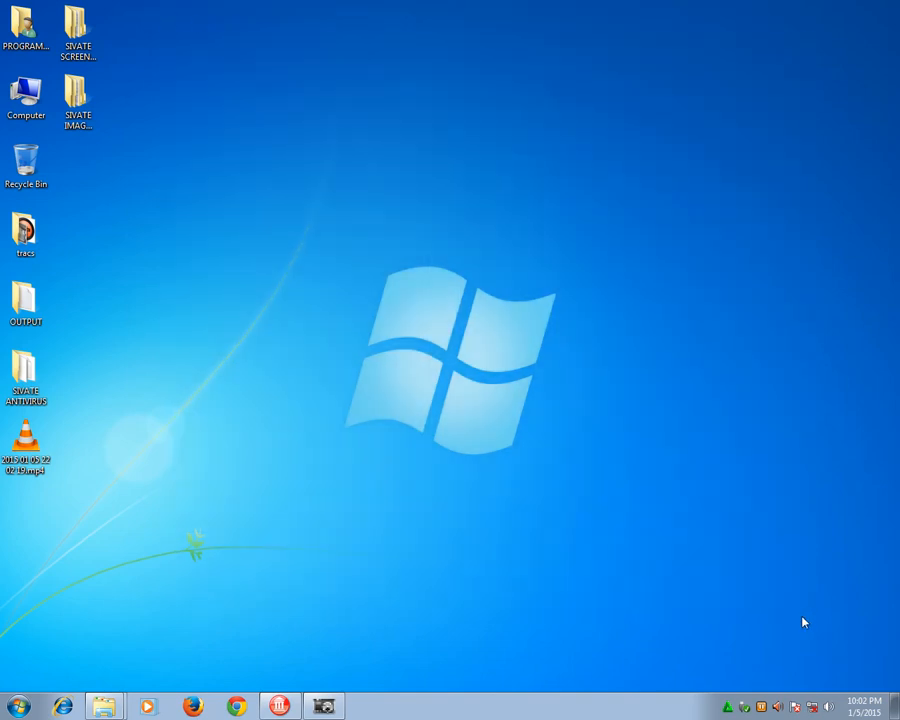
{"action": "mouse_move", "coordinate": [248, 224]}
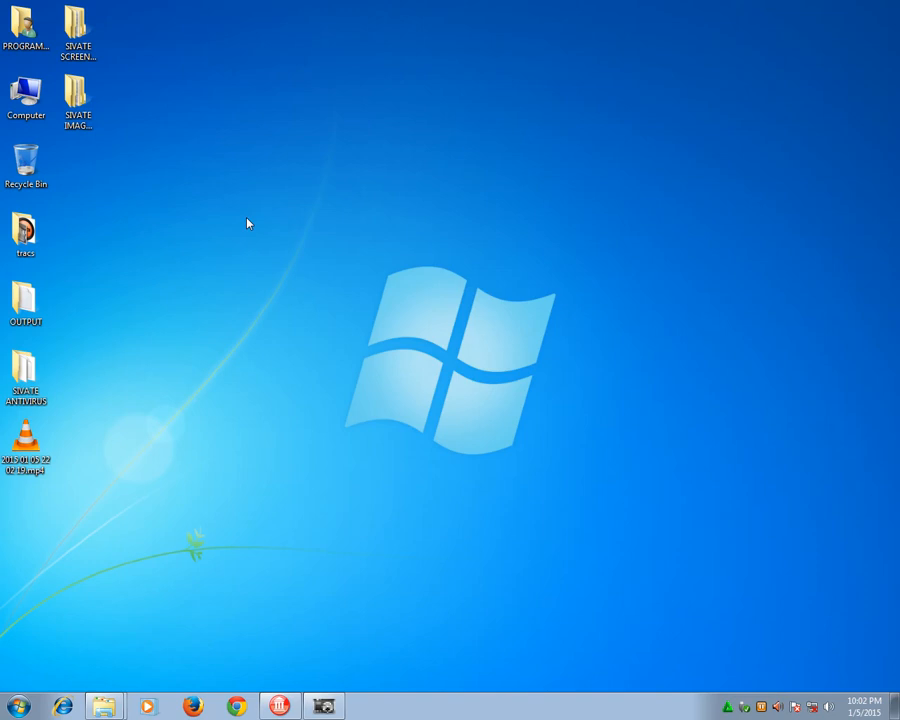
{"action": "left_click_drag", "start_coordinate": [248, 224], "coordinate": [704, 648]}
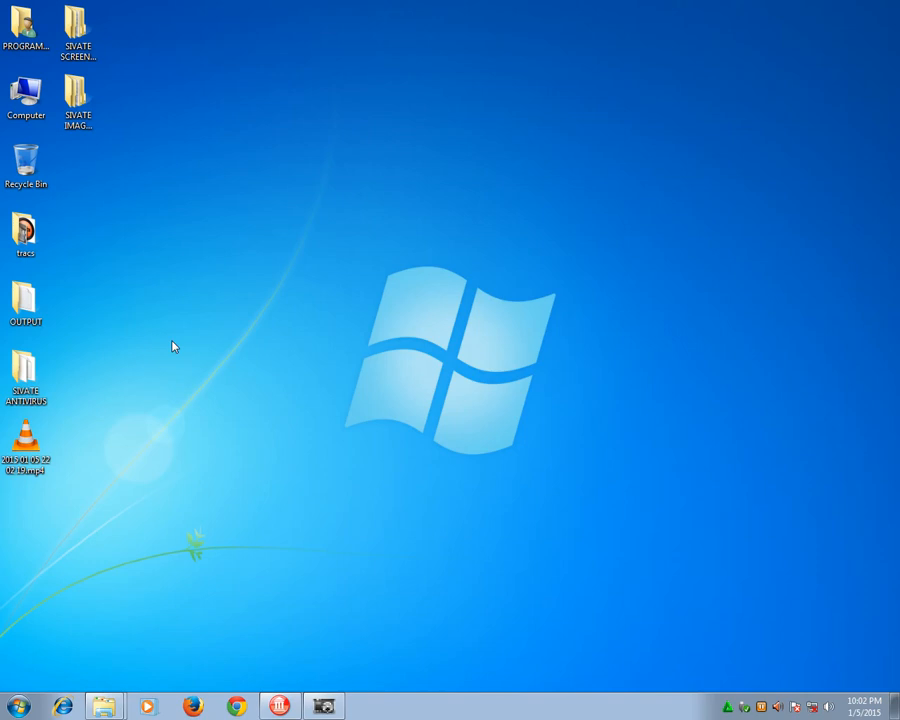
{"action": "left_click", "coordinate": [280, 706]}
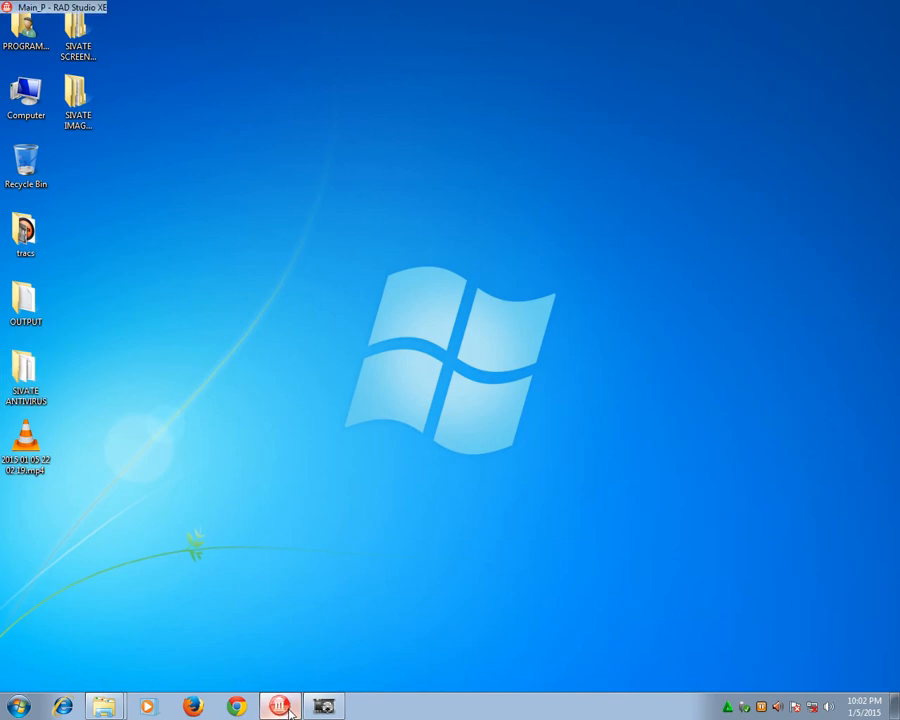
{"action": "left_click", "coordinate": [280, 706]}
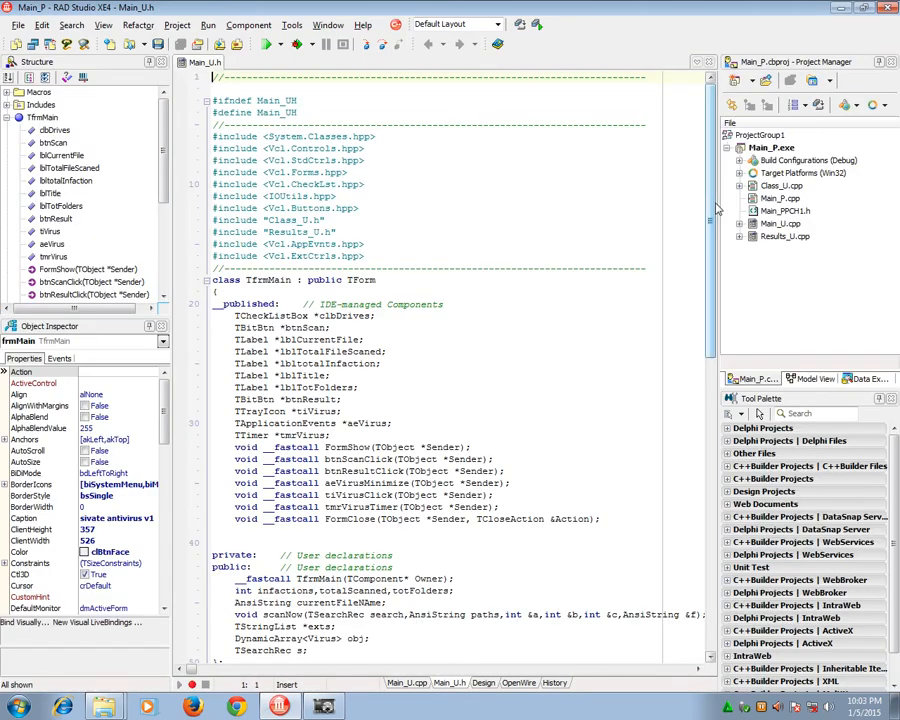
{"action": "scroll", "scroll_direction": "down", "scroll_amount": 3}
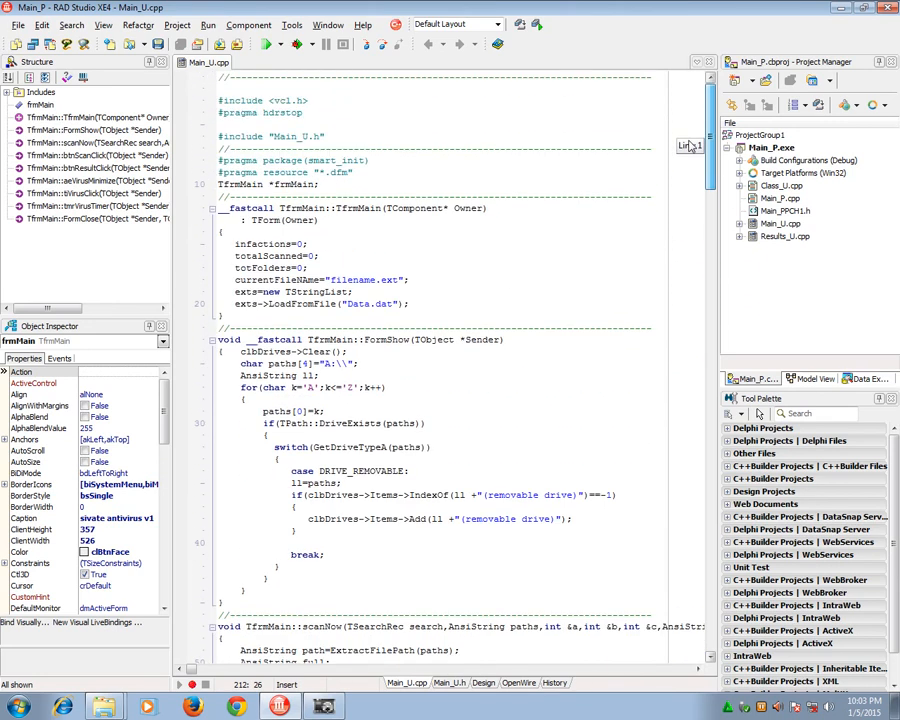
{"action": "scroll", "scroll_direction": "down", "scroll_amount": 3}
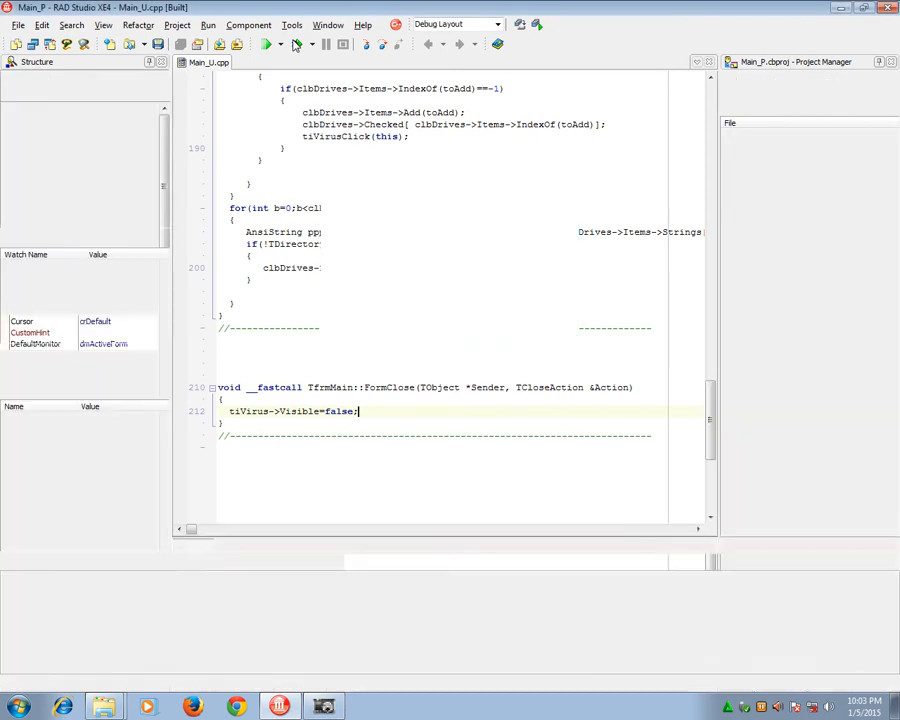
Launch the built antivirus and tick removable drives F: and G: in its drive list.
{"action": "left_click", "coordinate": [268, 44]}
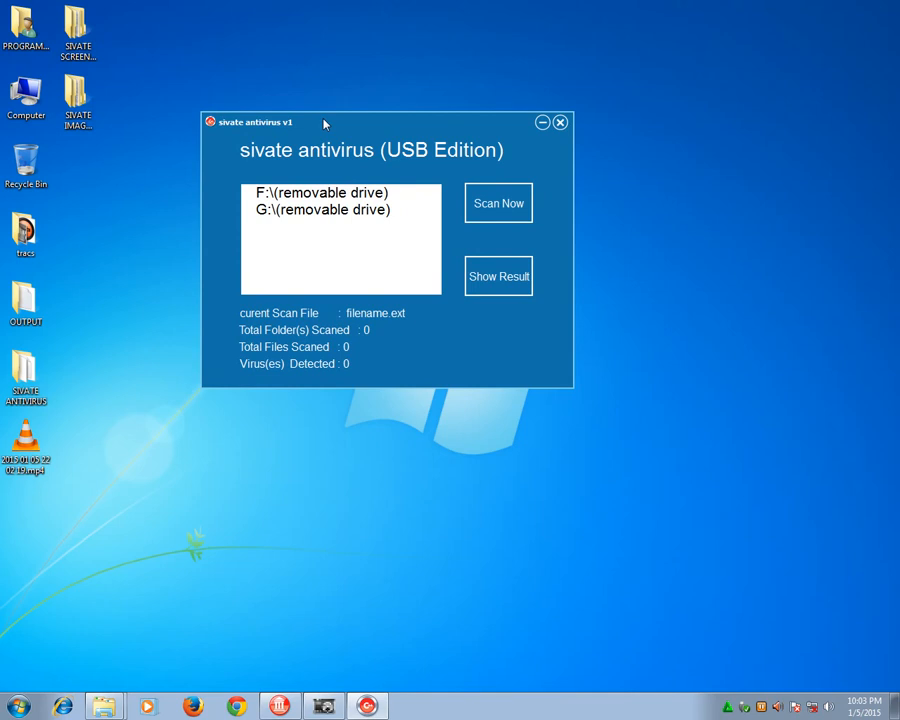
{"action": "mouse_move", "coordinate": [236, 80]}
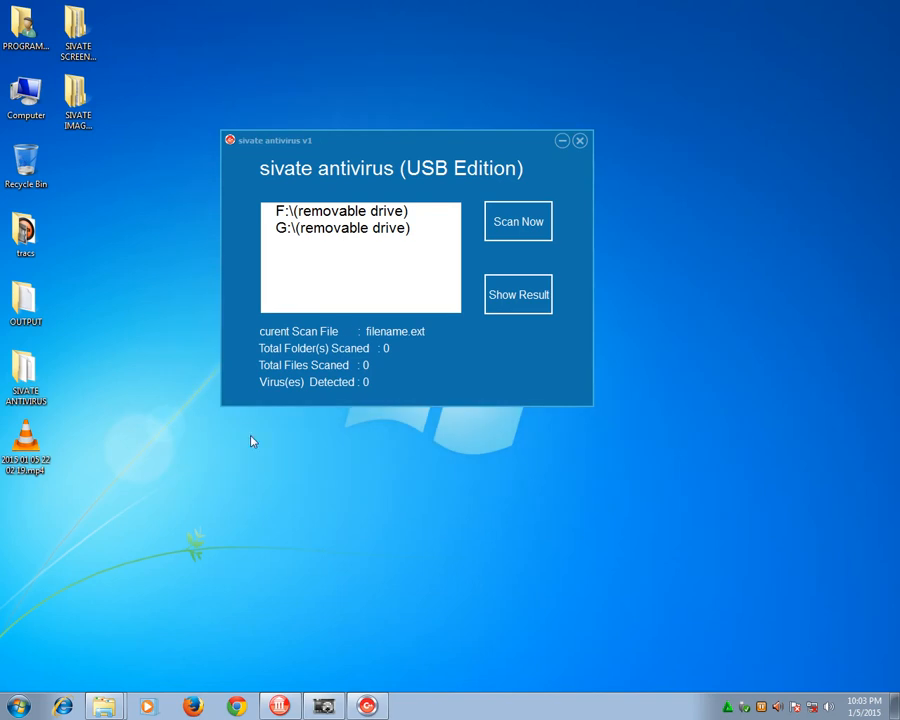
{"action": "mouse_move", "coordinate": [196, 476]}
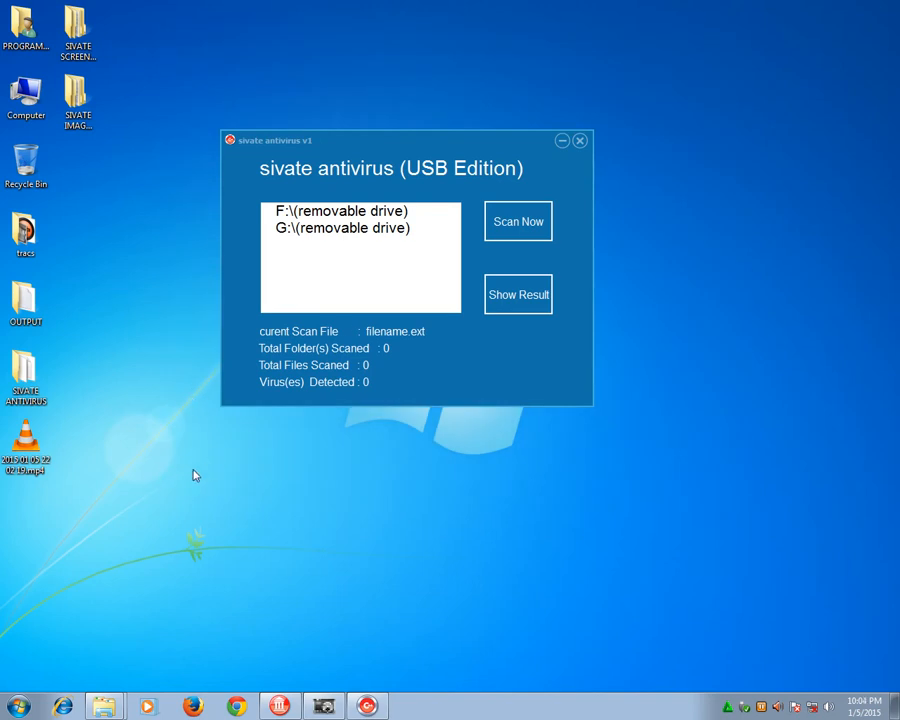
{"action": "mouse_move", "coordinate": [44, 658]}
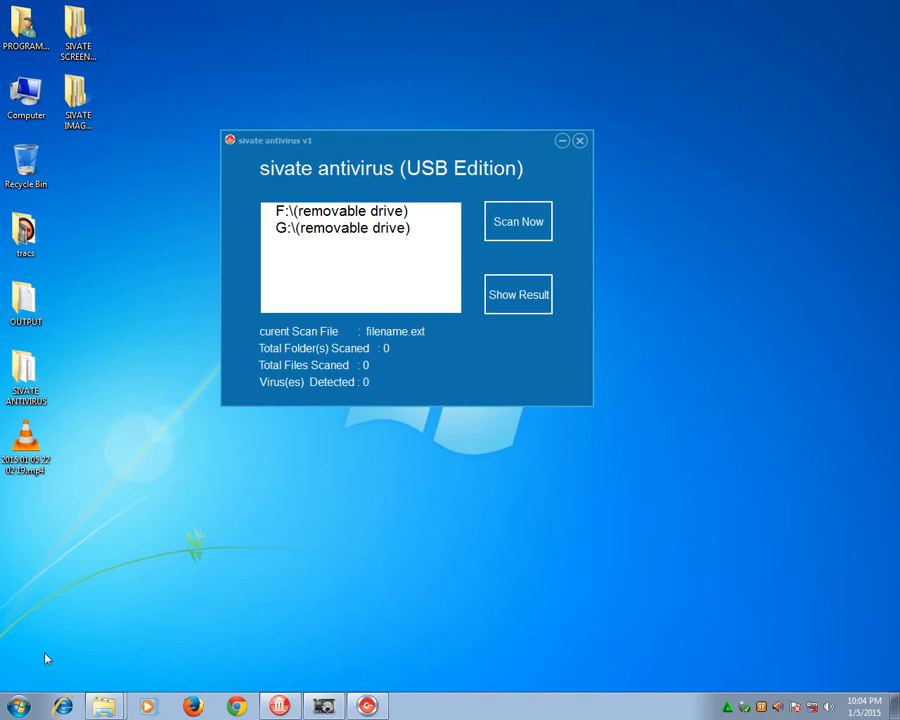
{"action": "mouse_move", "coordinate": [268, 212]}
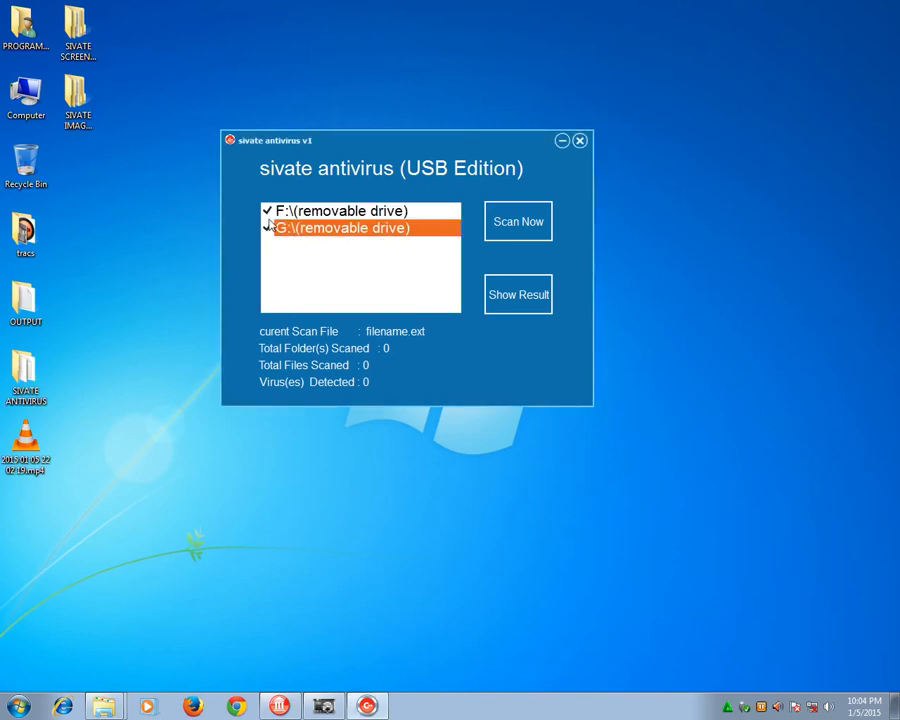
{"action": "left_click", "coordinate": [268, 228]}
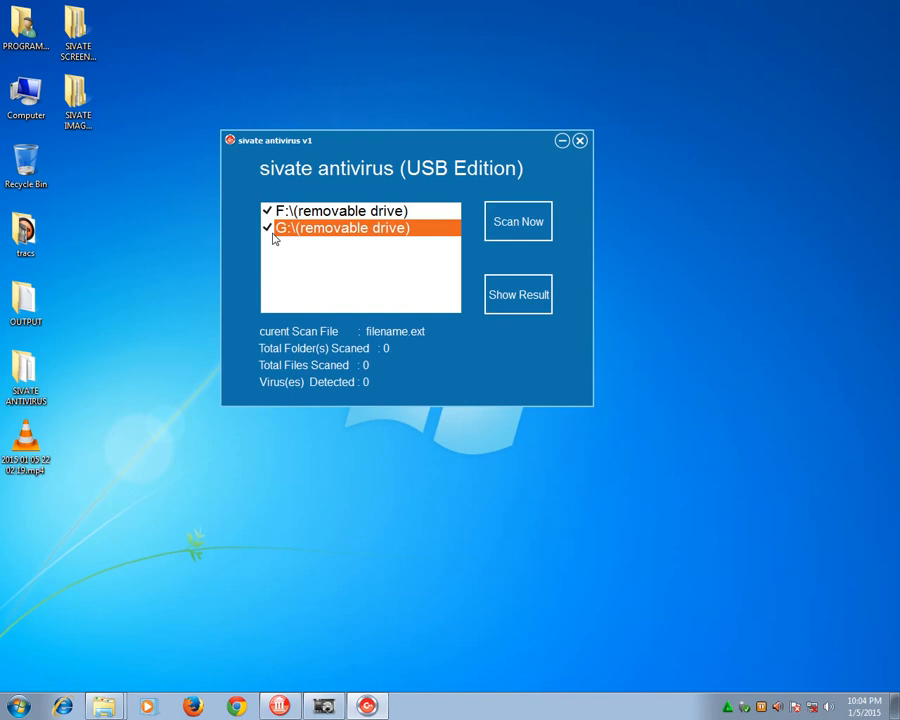
{"action": "left_click", "coordinate": [340, 212]}
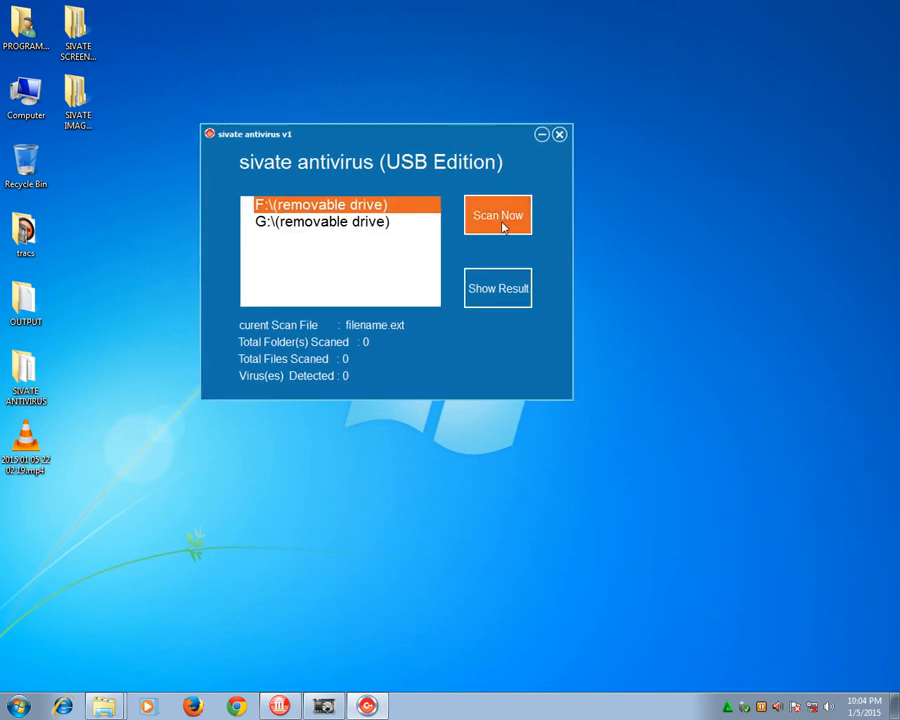
{"action": "mouse_move", "coordinate": [312, 236]}
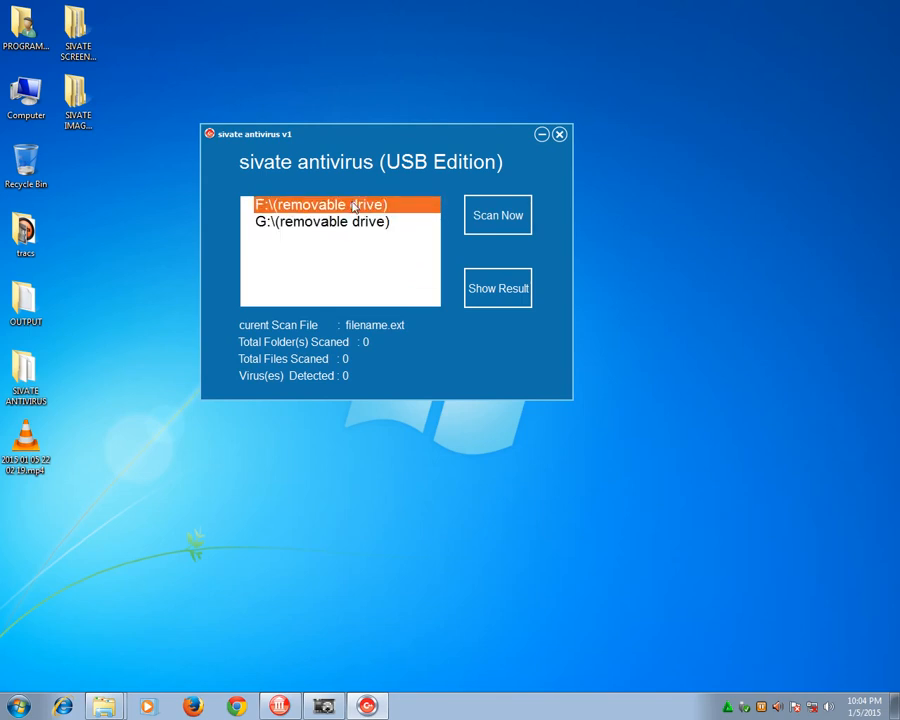
{"action": "left_click", "coordinate": [322, 220]}
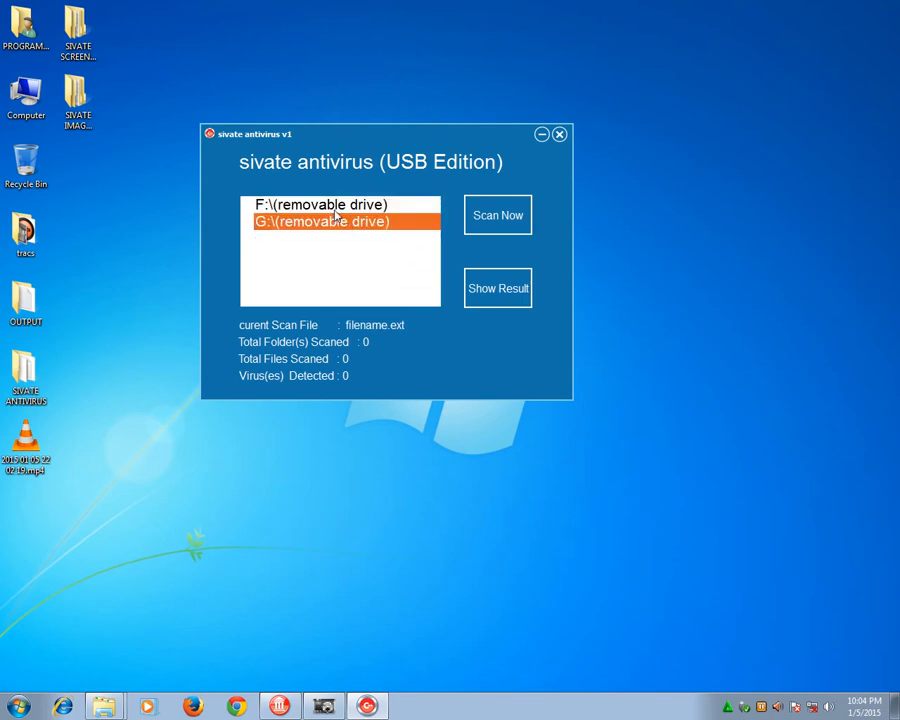
{"action": "left_click", "coordinate": [340, 204]}
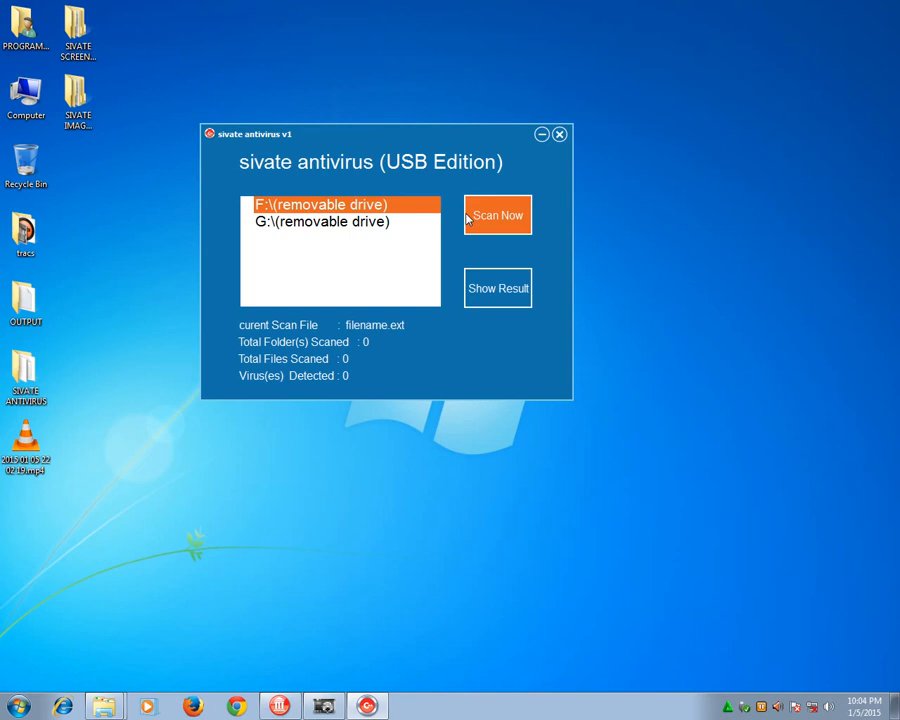
{"action": "mouse_move", "coordinate": [248, 214]}
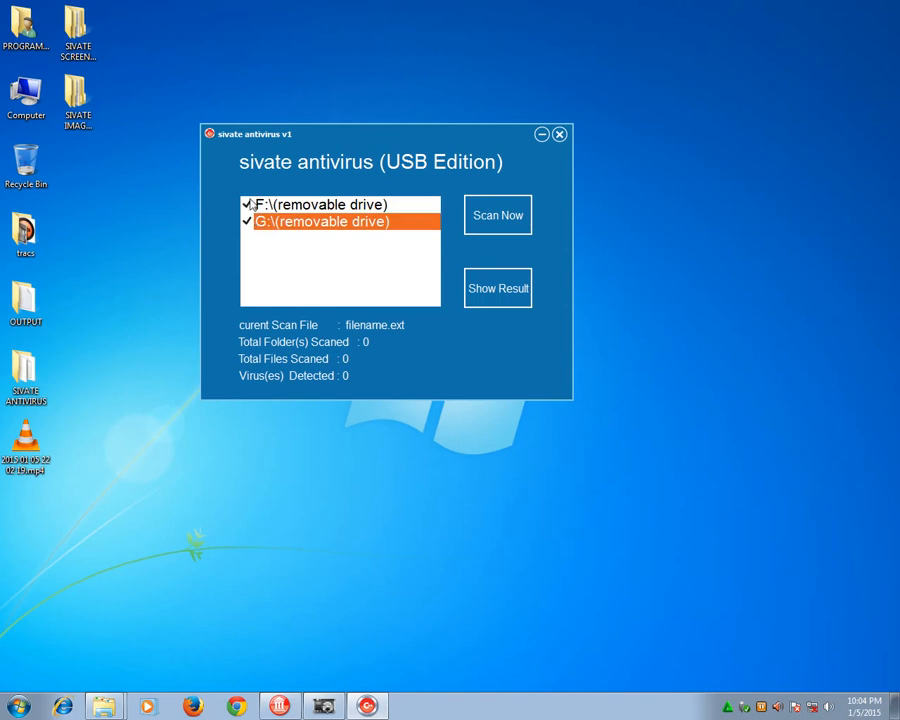
Select removable drive F: again while SmadAV 2013 sits alongside for comparison.
{"action": "left_click", "coordinate": [340, 204]}
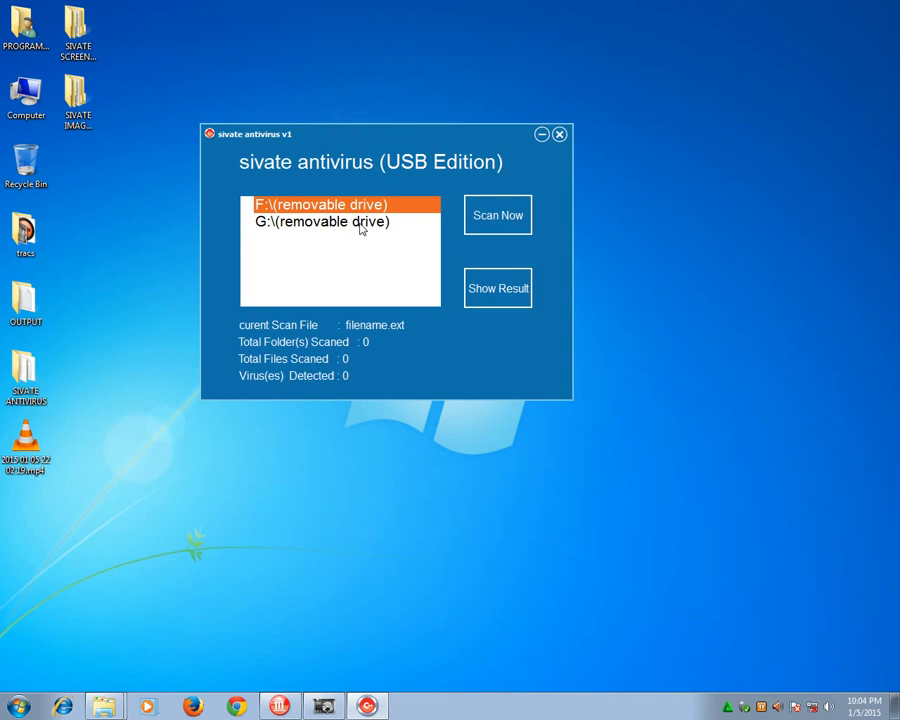
{"action": "mouse_move", "coordinate": [420, 248]}
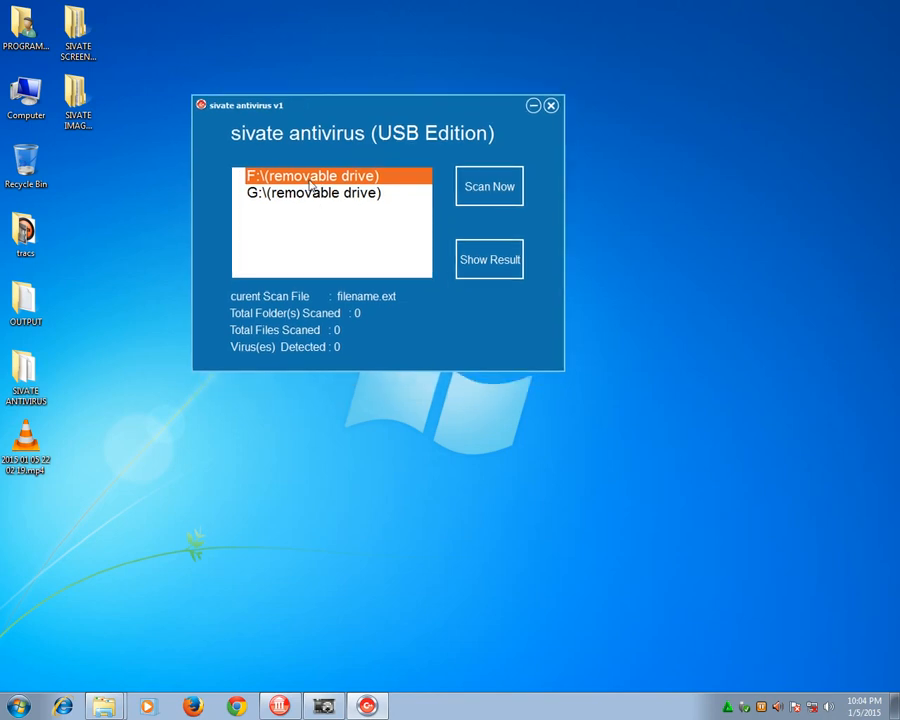
{"action": "mouse_move", "coordinate": [320, 210]}
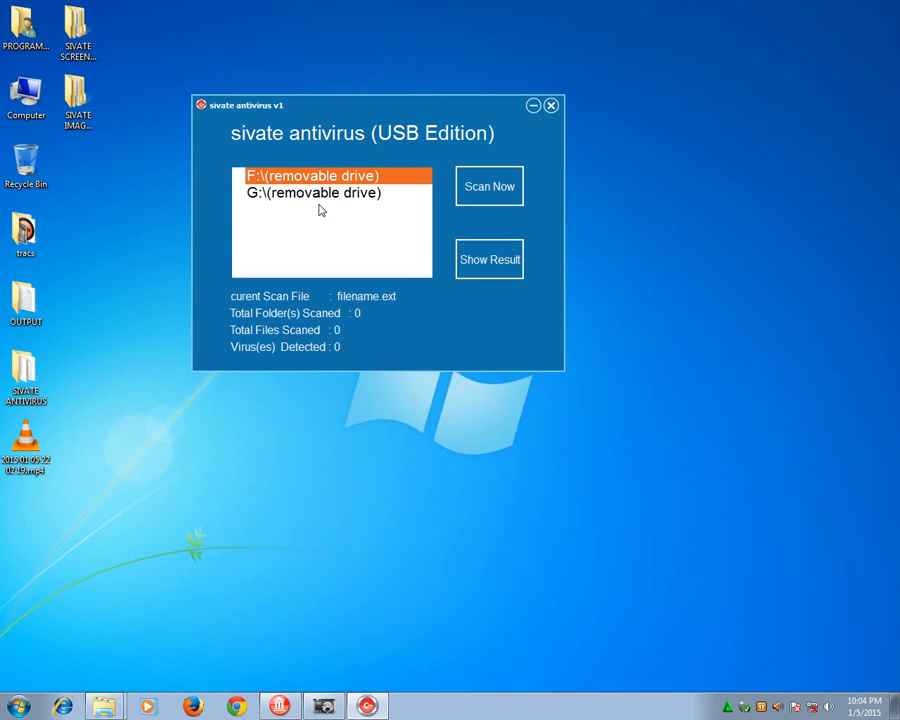
{"action": "mouse_move", "coordinate": [344, 112]}
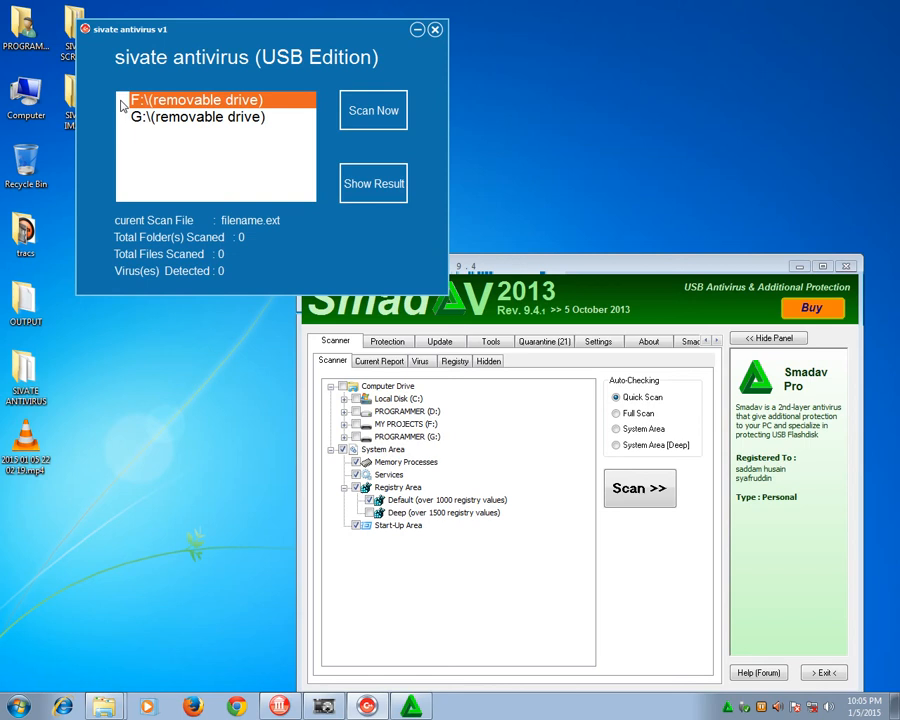
Scan drive F:, then drive G:, reaching 125 folders, 1250 files and 0 viruses detected.
{"action": "left_click", "coordinate": [122, 100]}
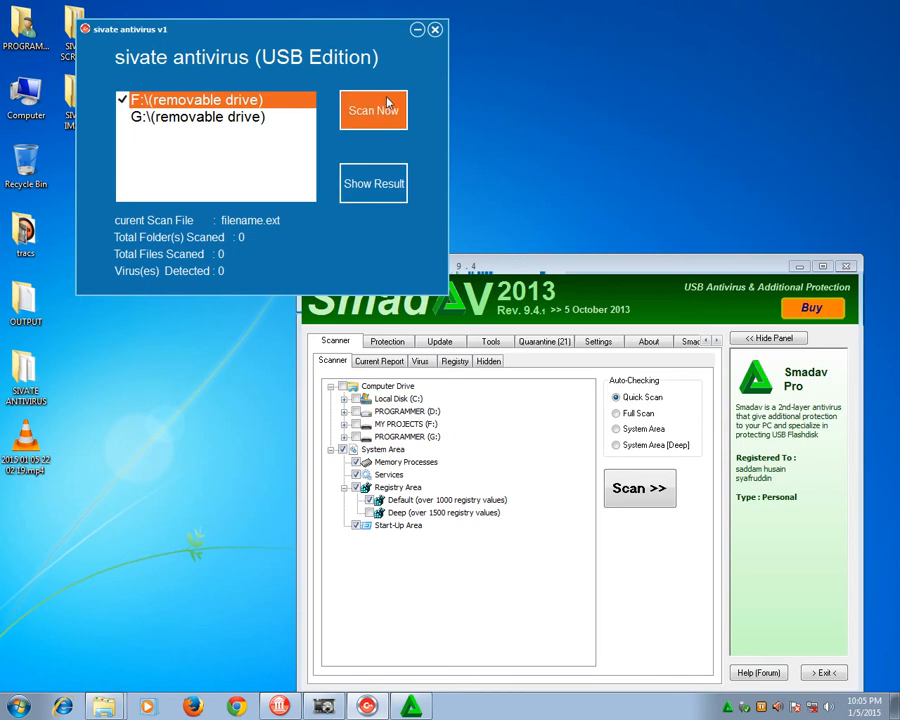
{"action": "left_click", "coordinate": [372, 110]}
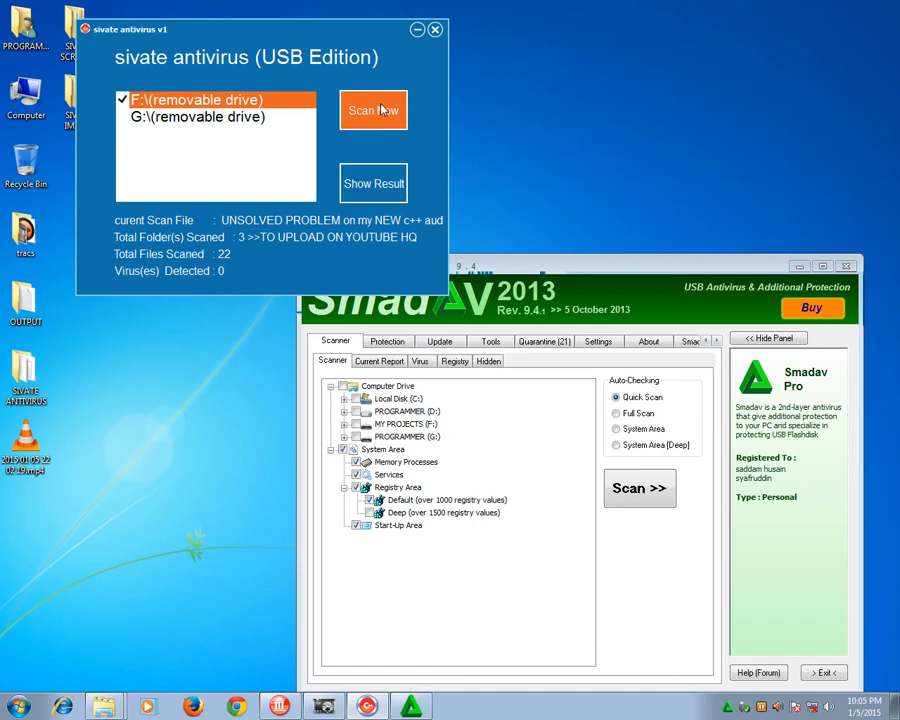
{"action": "left_click", "coordinate": [200, 116]}
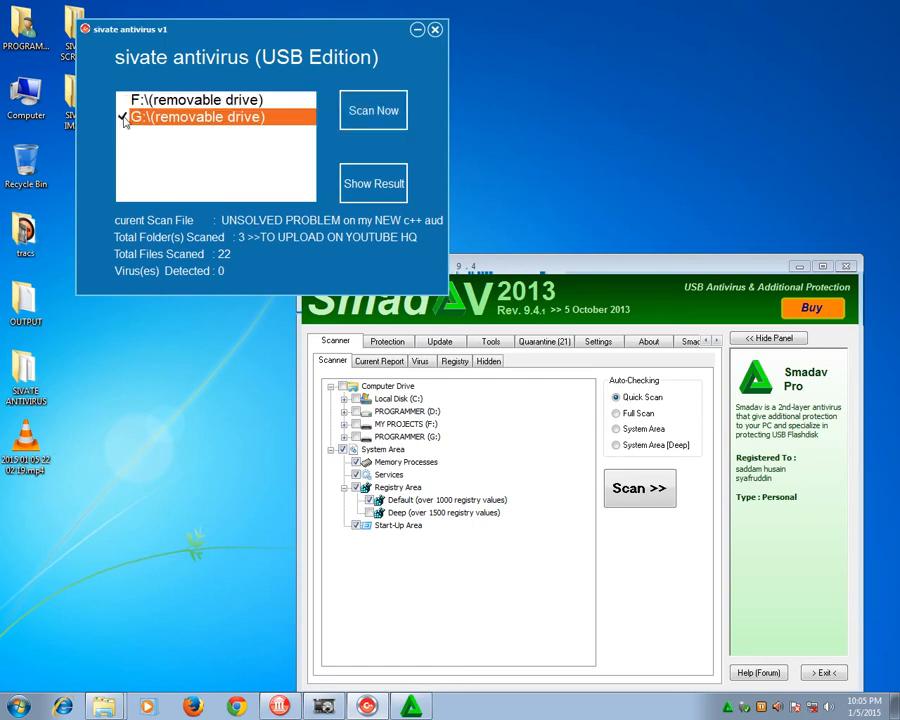
{"action": "left_click", "coordinate": [372, 110]}
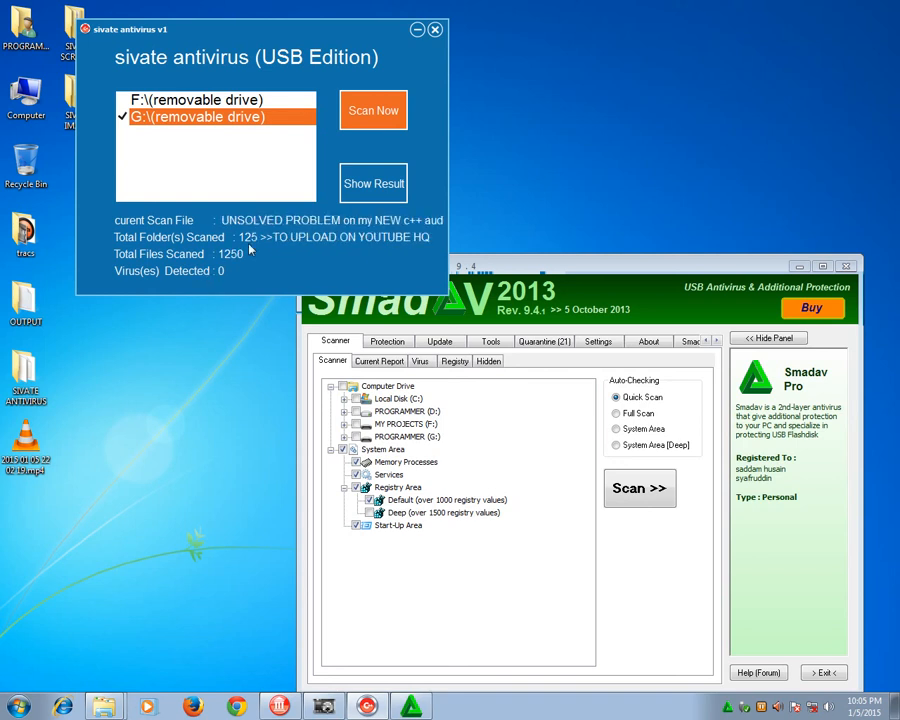
{"action": "mouse_move", "coordinate": [224, 268]}
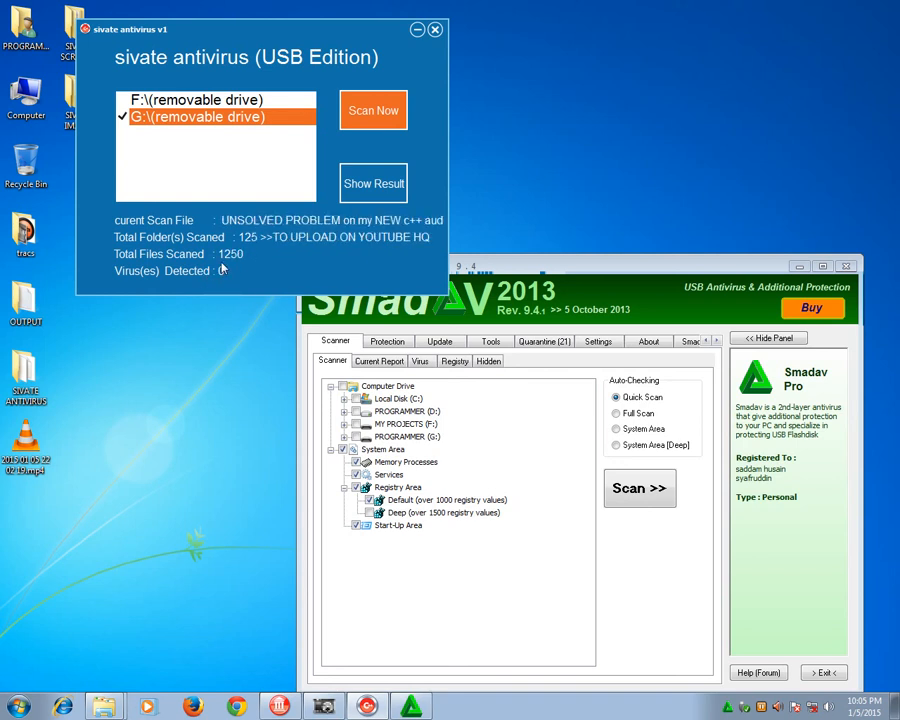
{"action": "mouse_move", "coordinate": [222, 276]}
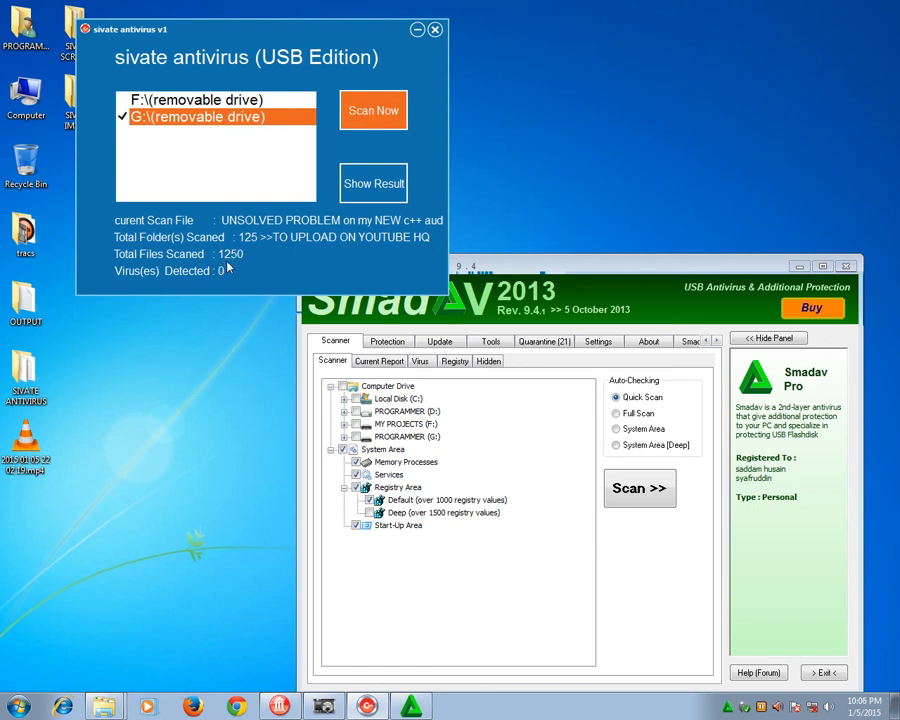
{"action": "mouse_move", "coordinate": [232, 264]}
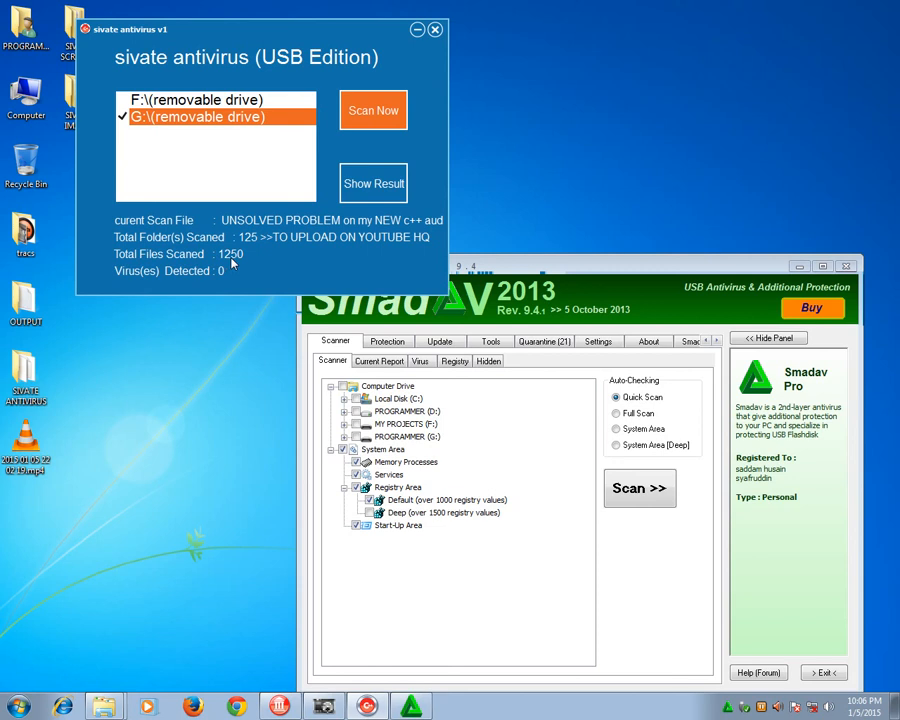
{"action": "mouse_move", "coordinate": [232, 272]}
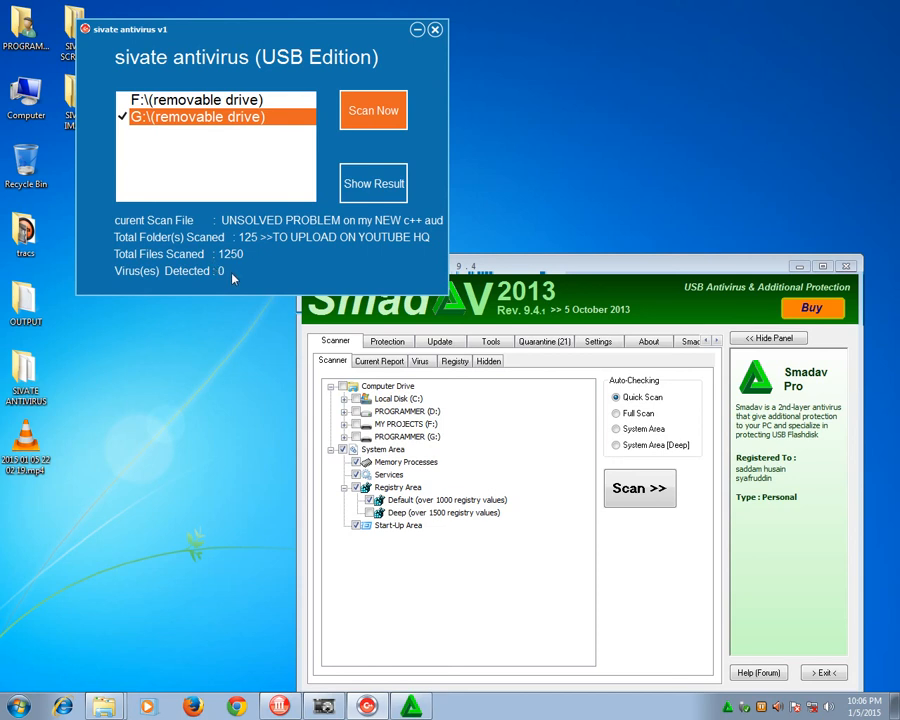
{"action": "mouse_move", "coordinate": [136, 84]}
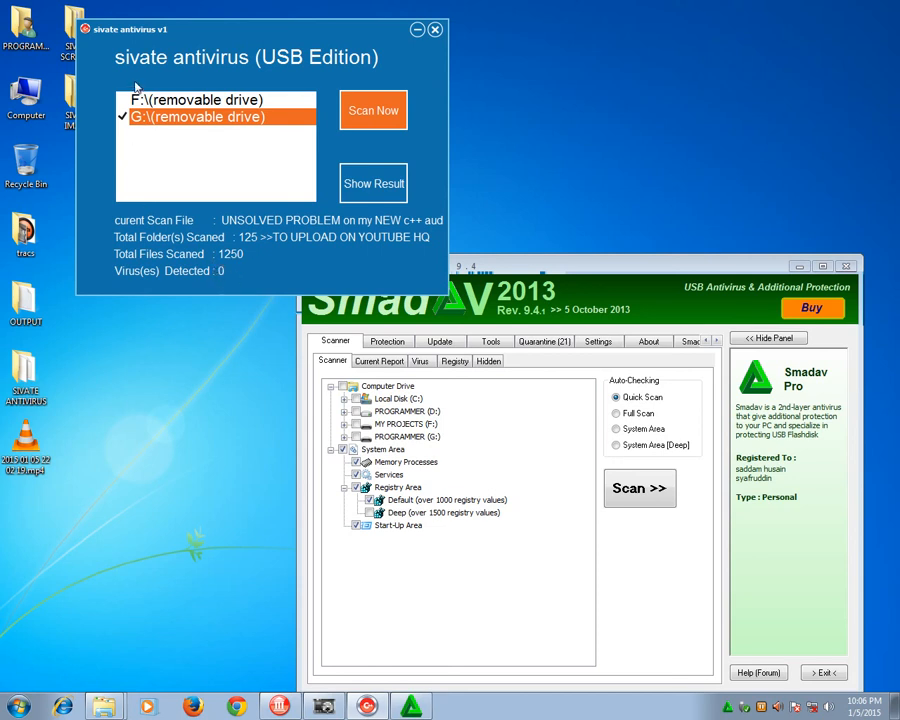
{"action": "mouse_move", "coordinate": [128, 128]}
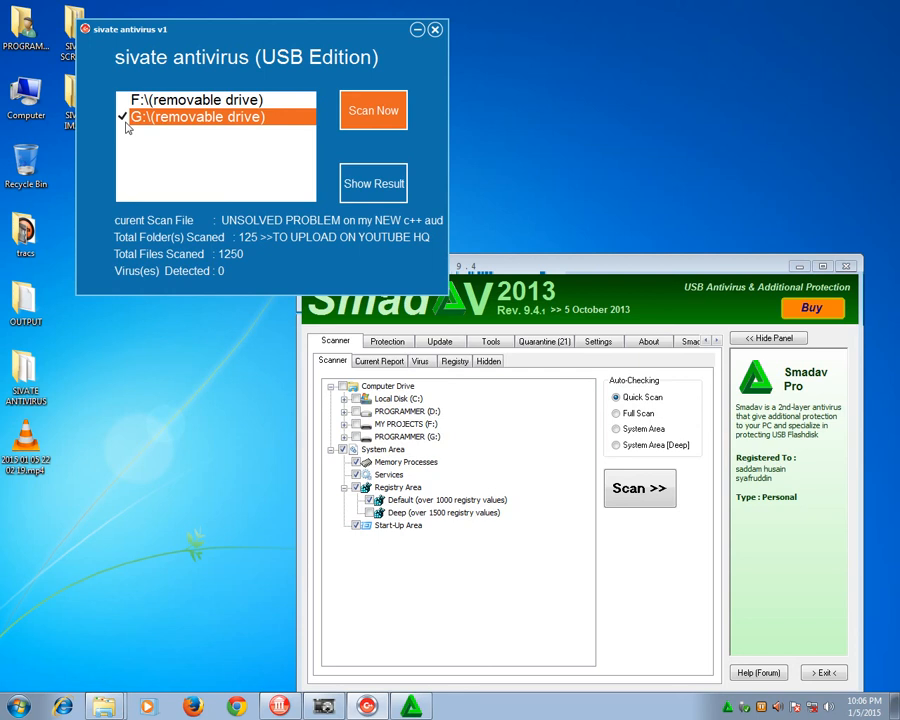
{"action": "left_click", "coordinate": [190, 100]}
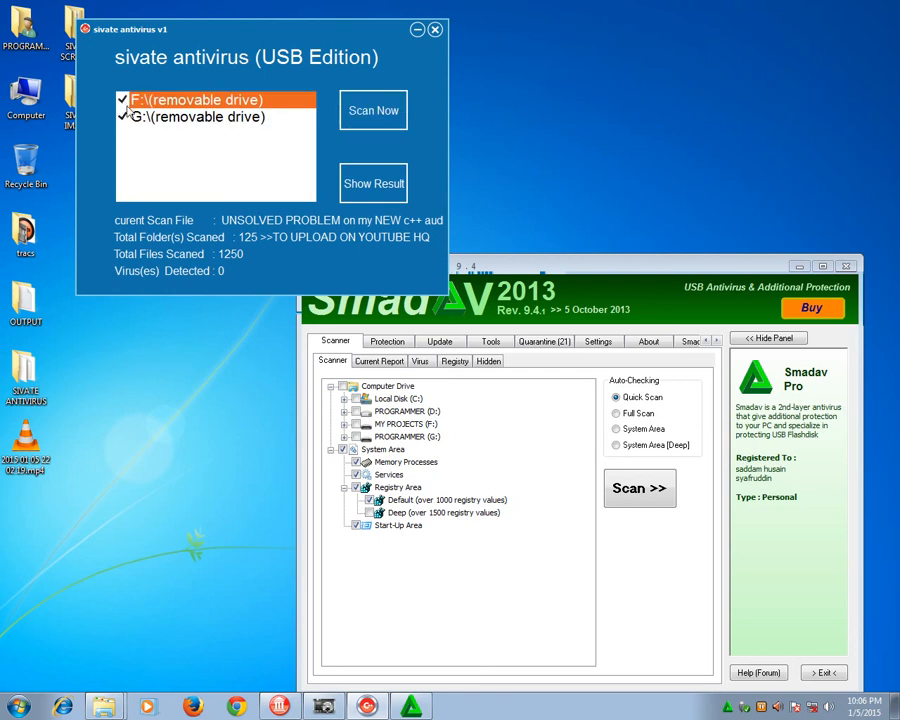
{"action": "mouse_move", "coordinate": [194, 32]}
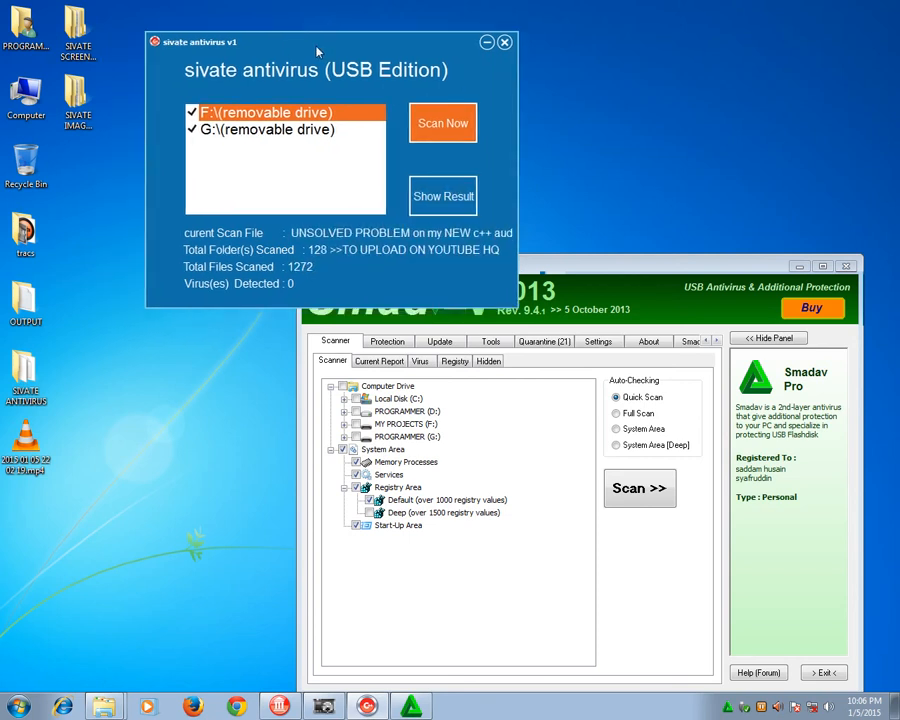
Create shortcuts of all six items on drive G: so it lists 12 items, then clear the selection.
{"action": "left_click_drag", "start_coordinate": [318, 40], "coordinate": [292, 52]}
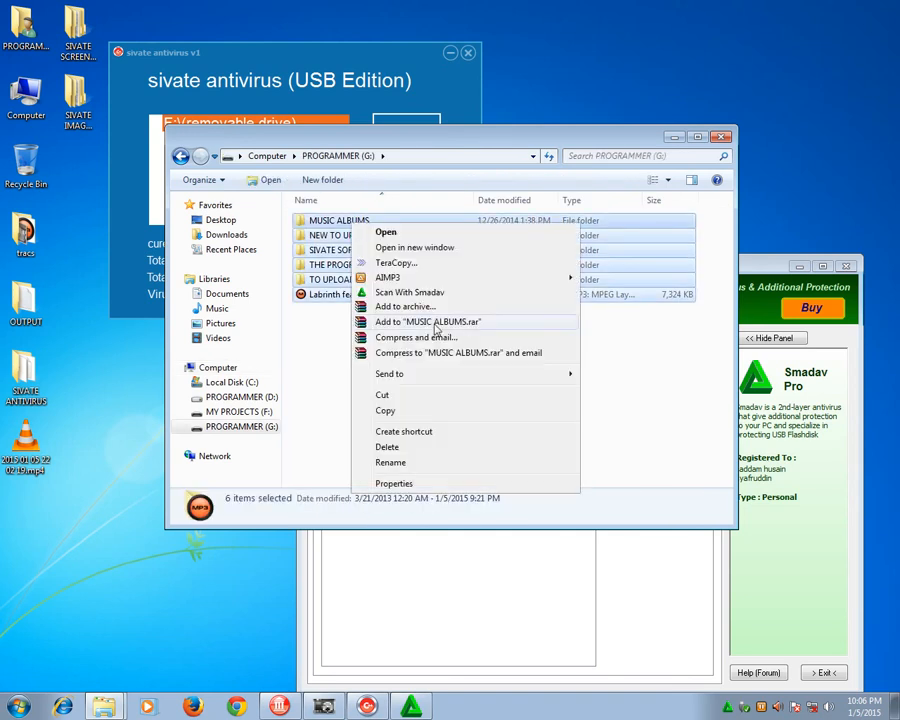
{"action": "mouse_move", "coordinate": [432, 432]}
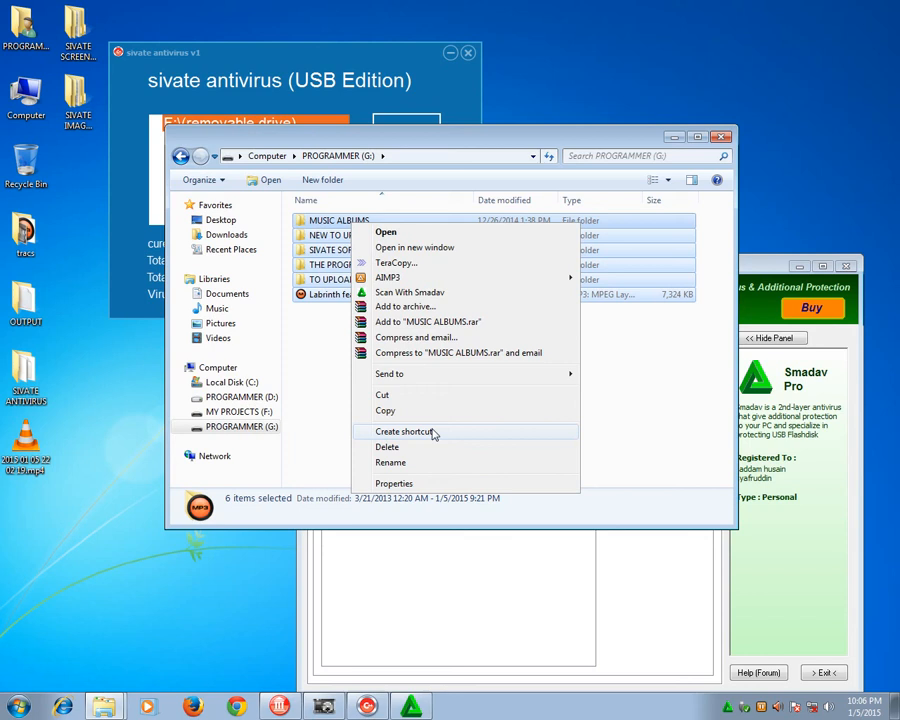
{"action": "left_click", "coordinate": [404, 432]}
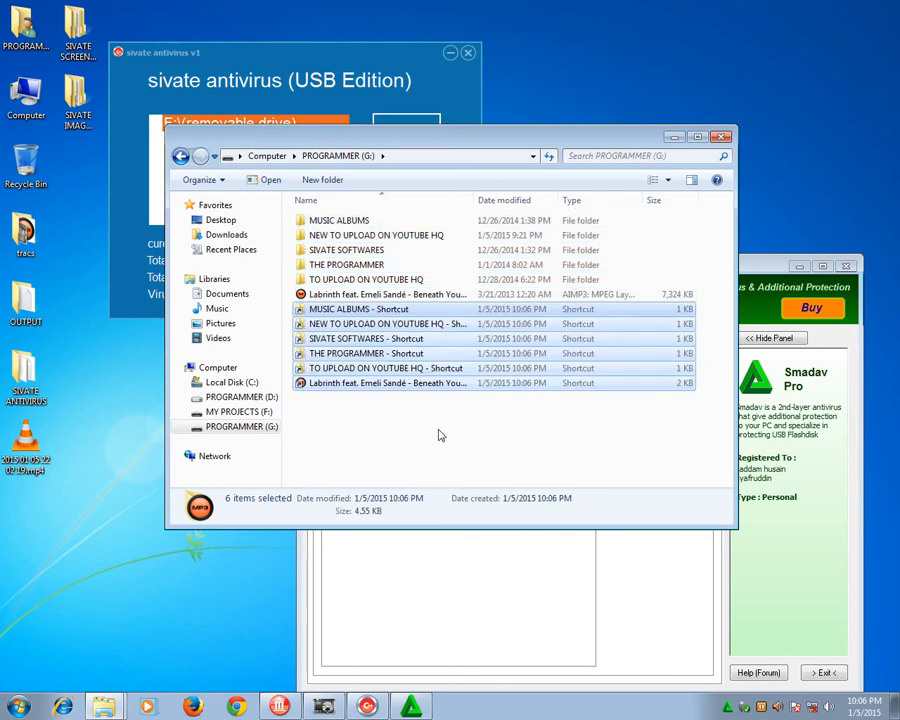
{"action": "left_click", "coordinate": [380, 384]}
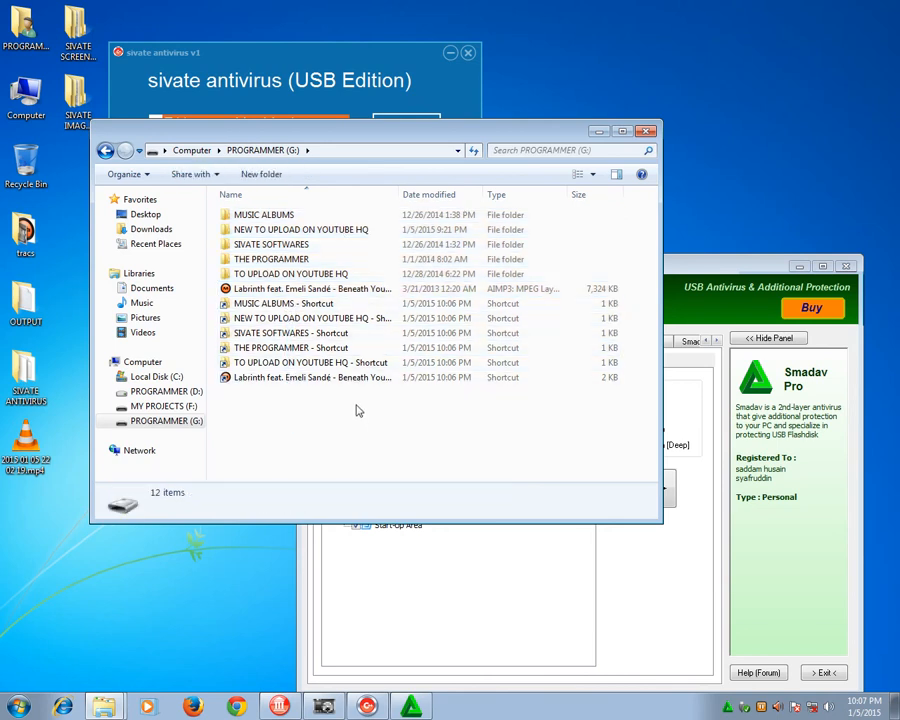
{"action": "mouse_move", "coordinate": [672, 268]}
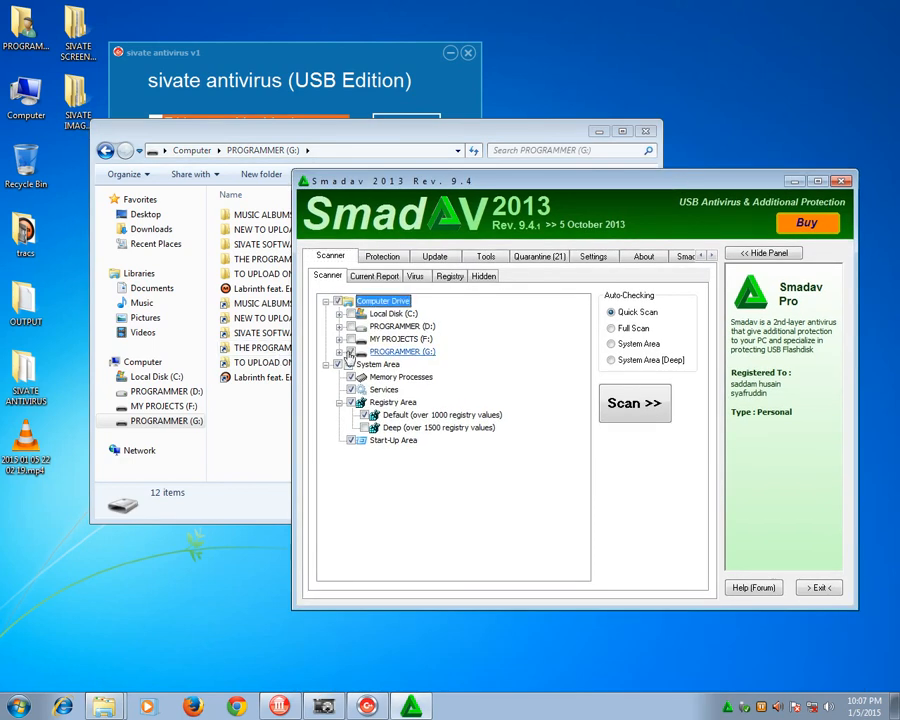
Run and stop a SmadAV scan that flags the six shortcuts as suspected, then return to sivate antivirus.
{"action": "left_click", "coordinate": [634, 404]}
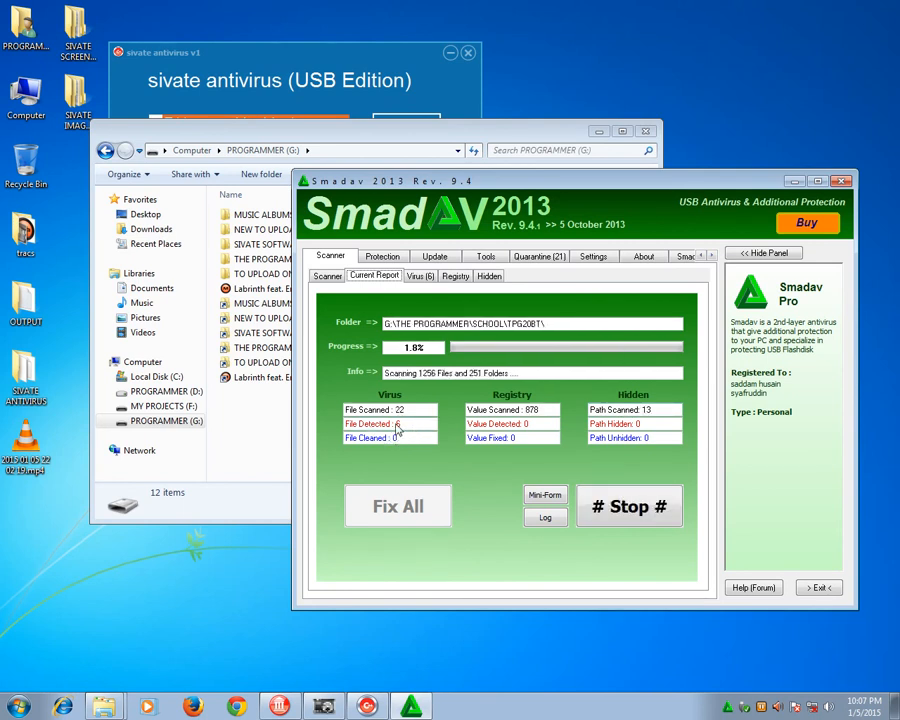
{"action": "left_click", "coordinate": [628, 506]}
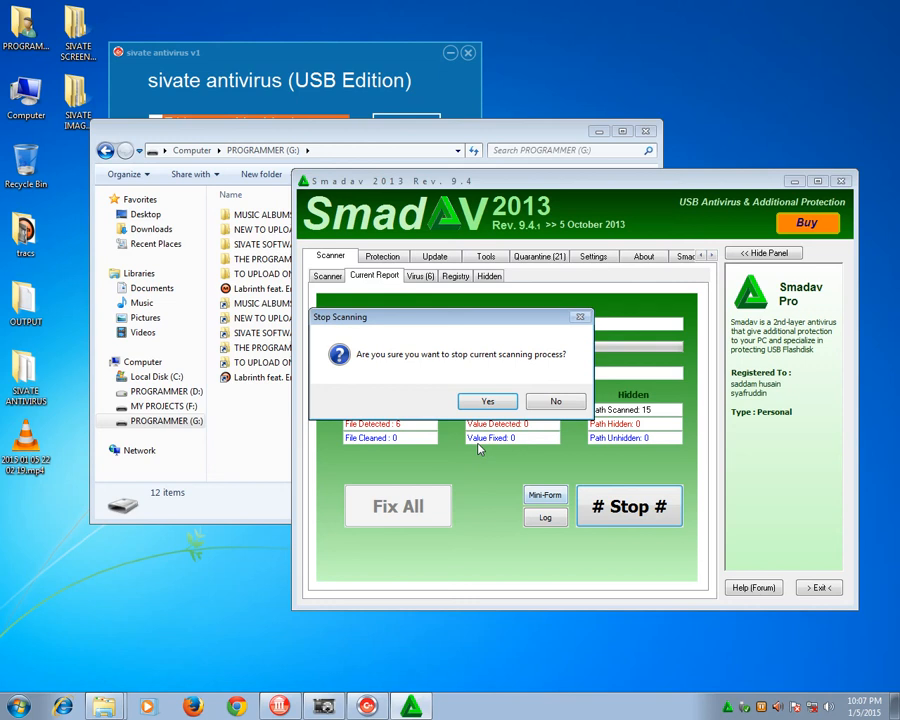
{"action": "left_click", "coordinate": [488, 400]}
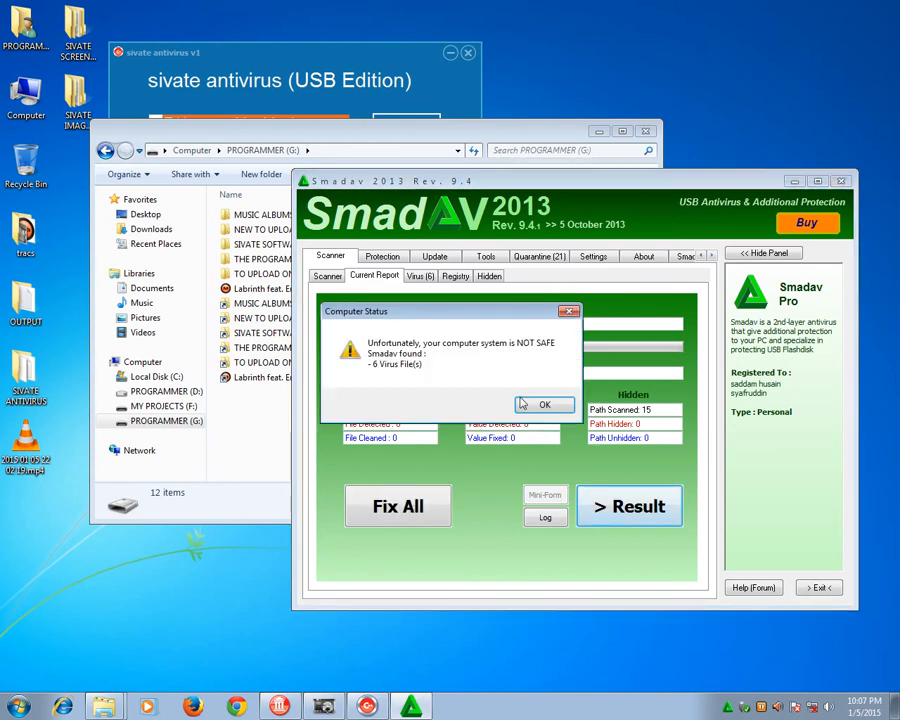
{"action": "left_click", "coordinate": [544, 404]}
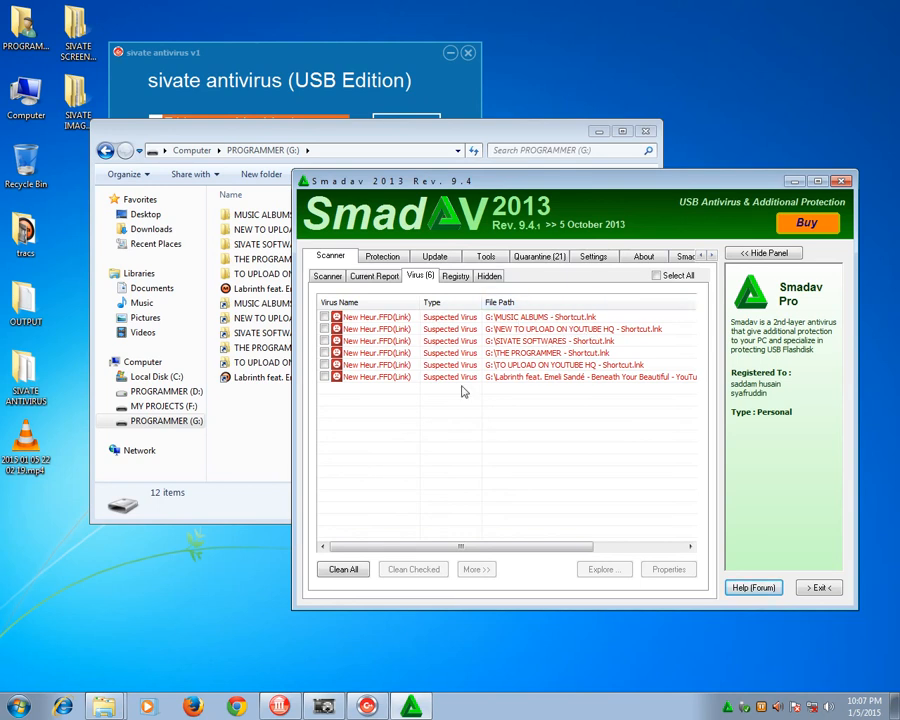
{"action": "left_click", "coordinate": [372, 276]}
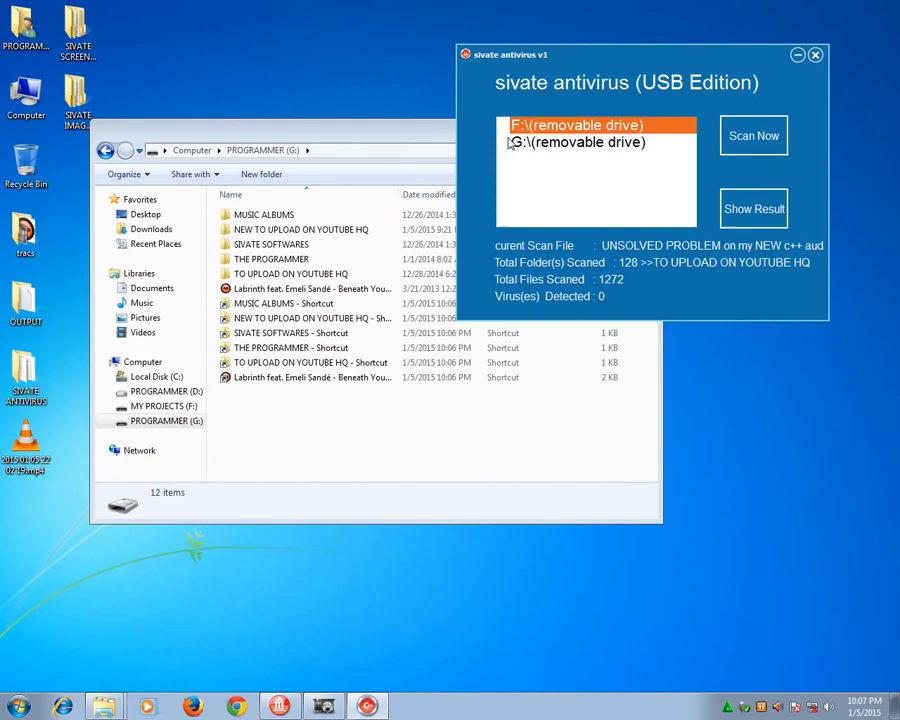
Rescan drive G: so the summary reports 125 folders, 1256 files and 6 viruses detected.
{"action": "left_click", "coordinate": [576, 140]}
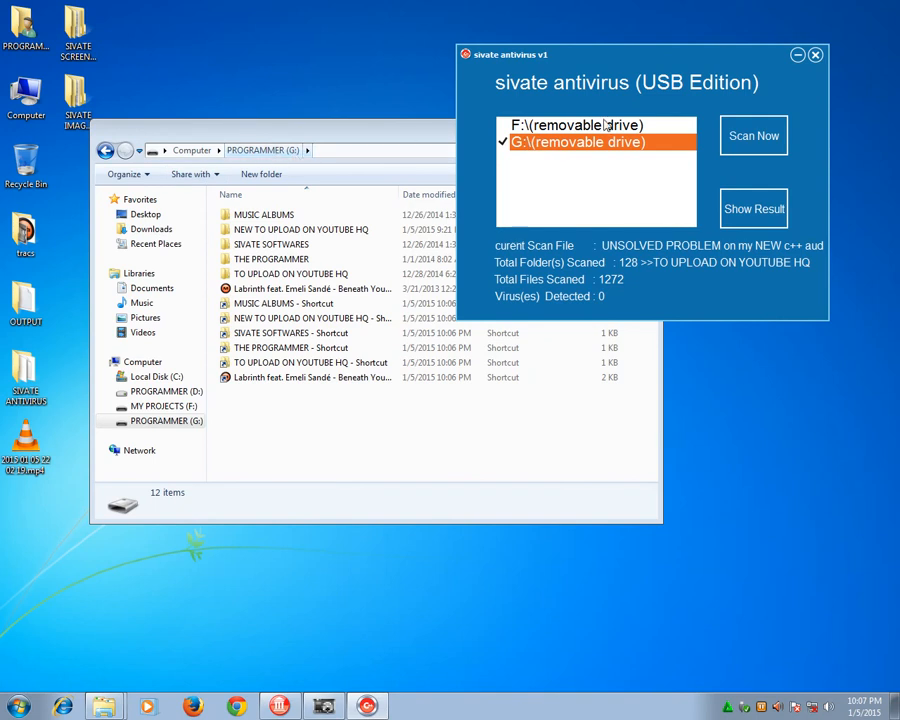
{"action": "left_click", "coordinate": [752, 136]}
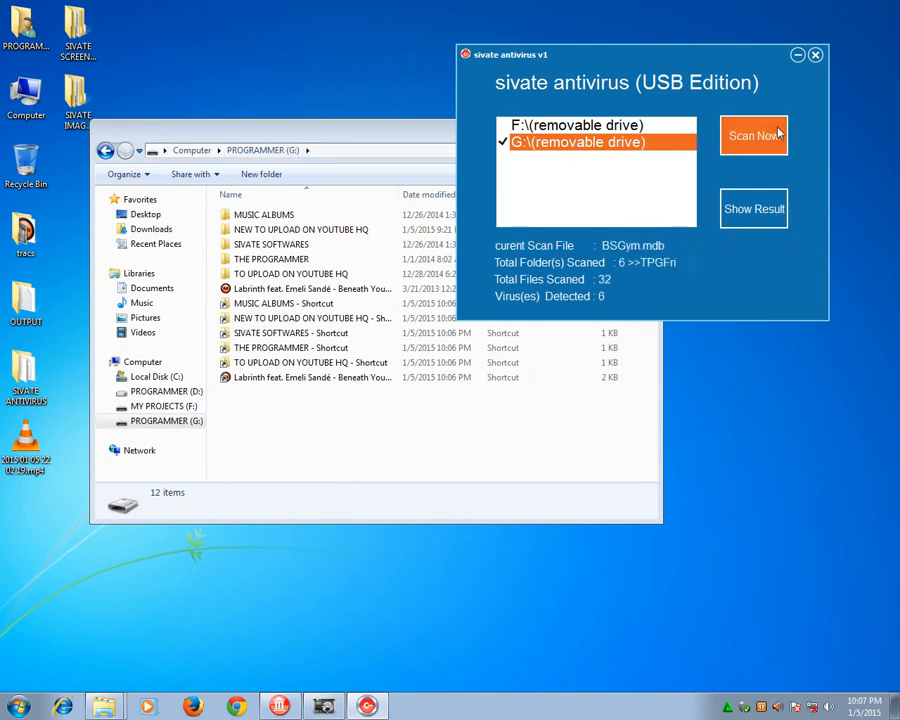
{"action": "left_click", "coordinate": [752, 136]}
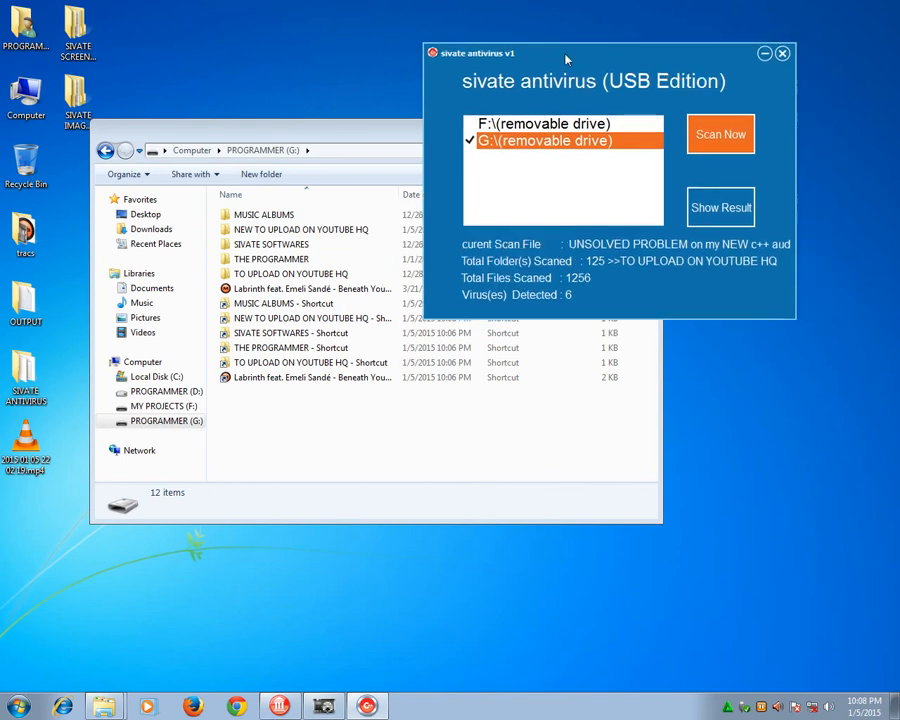
{"action": "left_click_drag", "start_coordinate": [568, 56], "coordinate": [466, 62]}
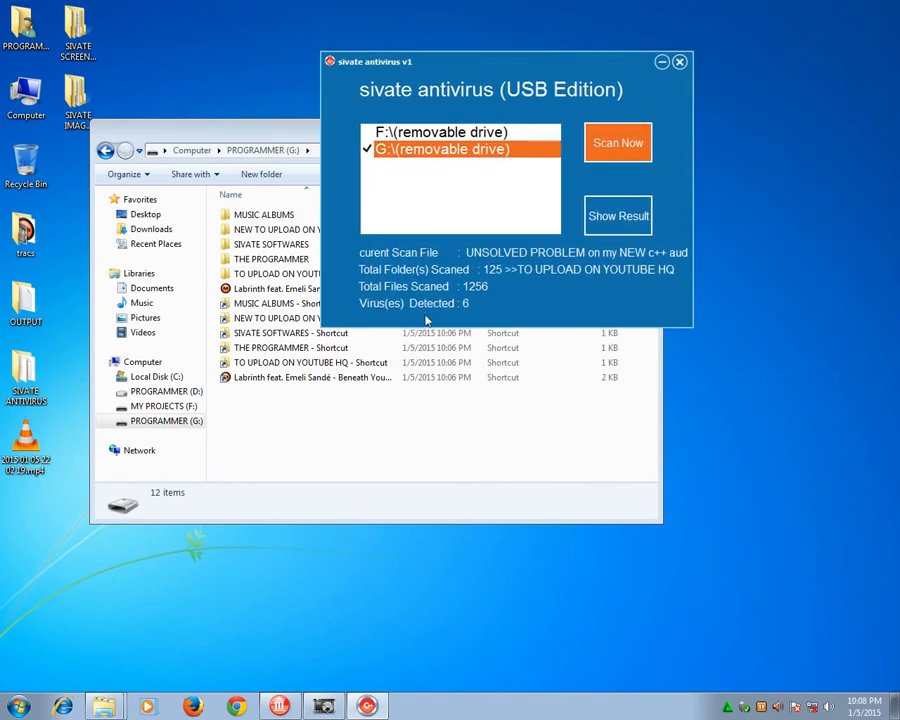
{"action": "mouse_move", "coordinate": [462, 312]}
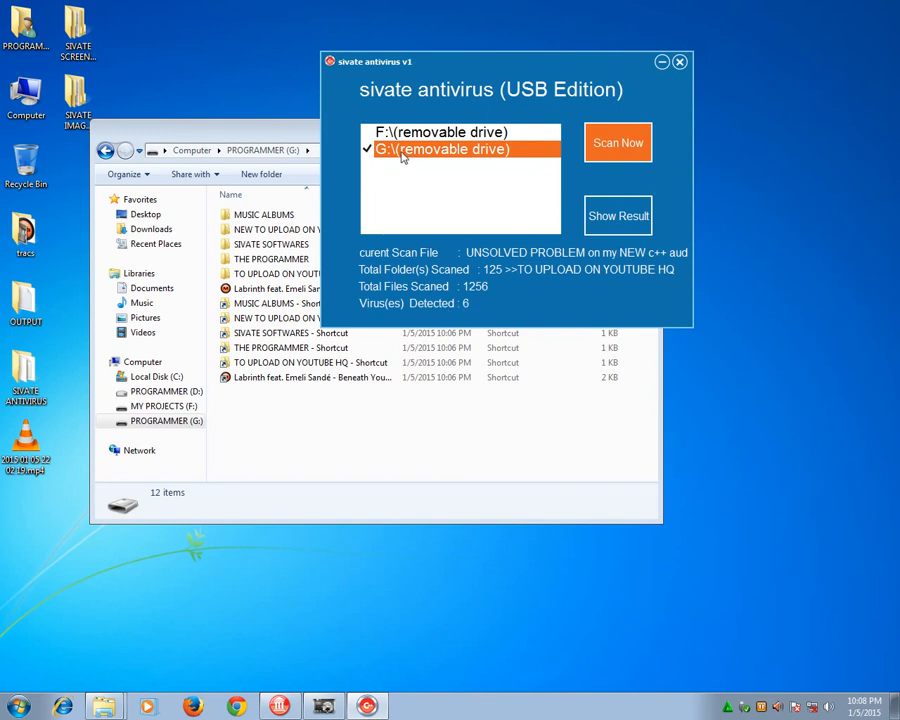
Show the results and Smart Clean the six shortcut viruses so all are marked Removed.
{"action": "left_click", "coordinate": [616, 216]}
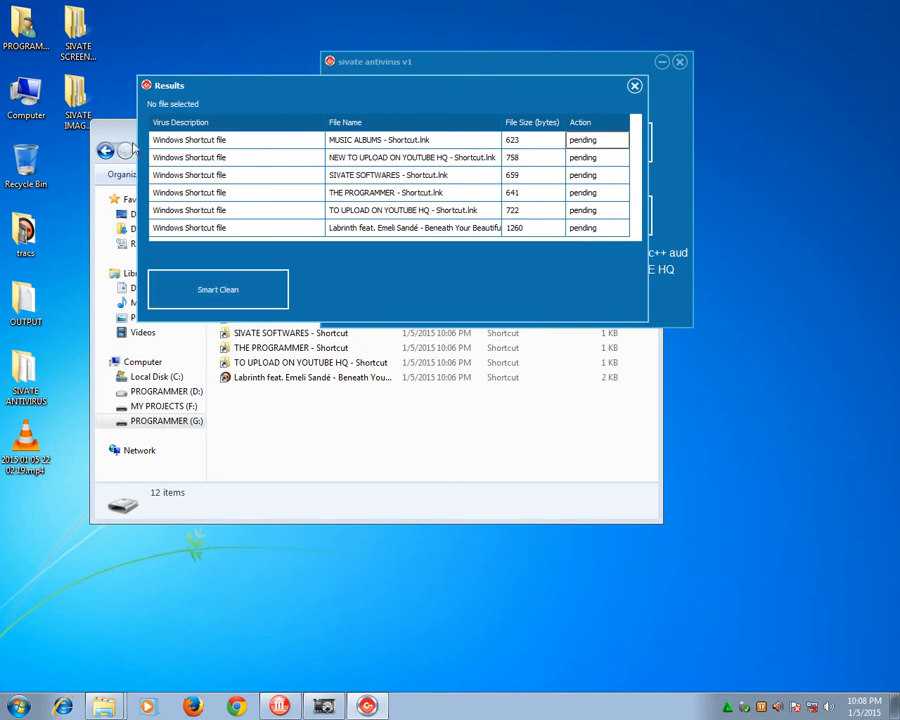
{"action": "mouse_move", "coordinate": [138, 148]}
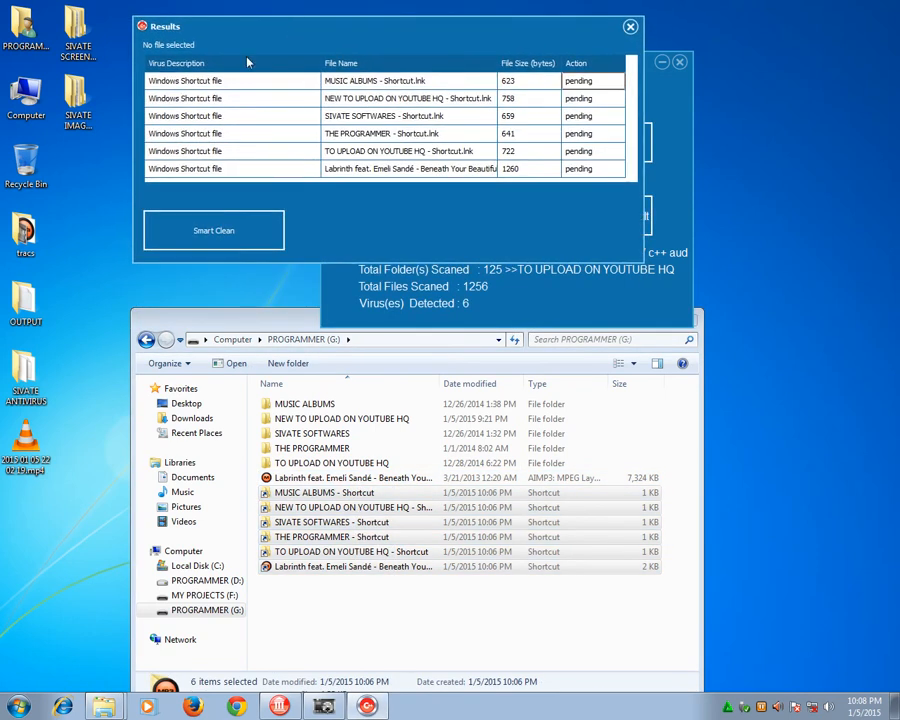
{"action": "mouse_move", "coordinate": [474, 432]}
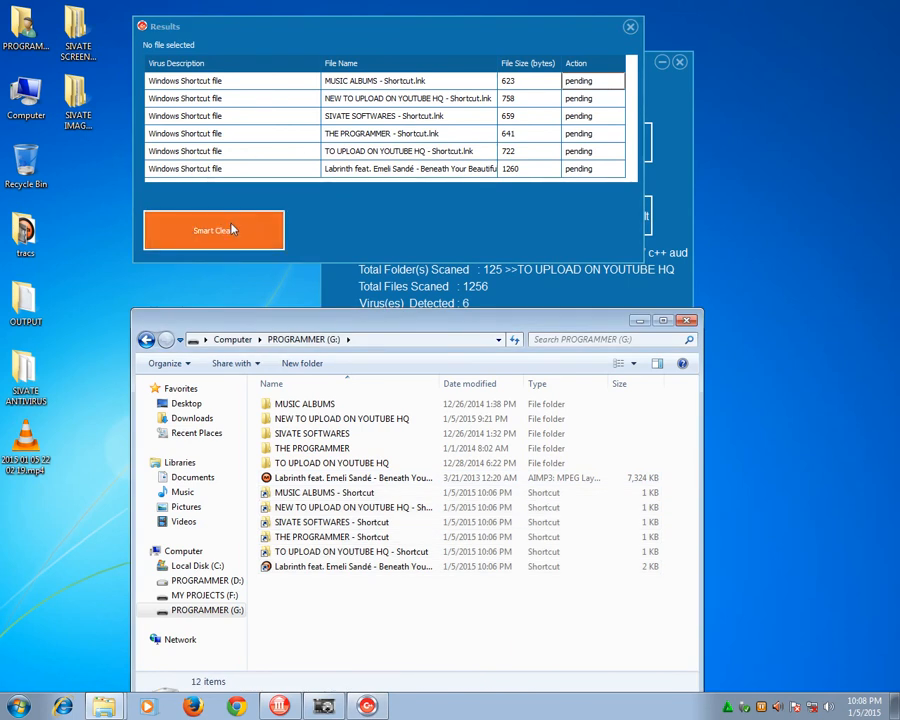
{"action": "left_click", "coordinate": [212, 230]}
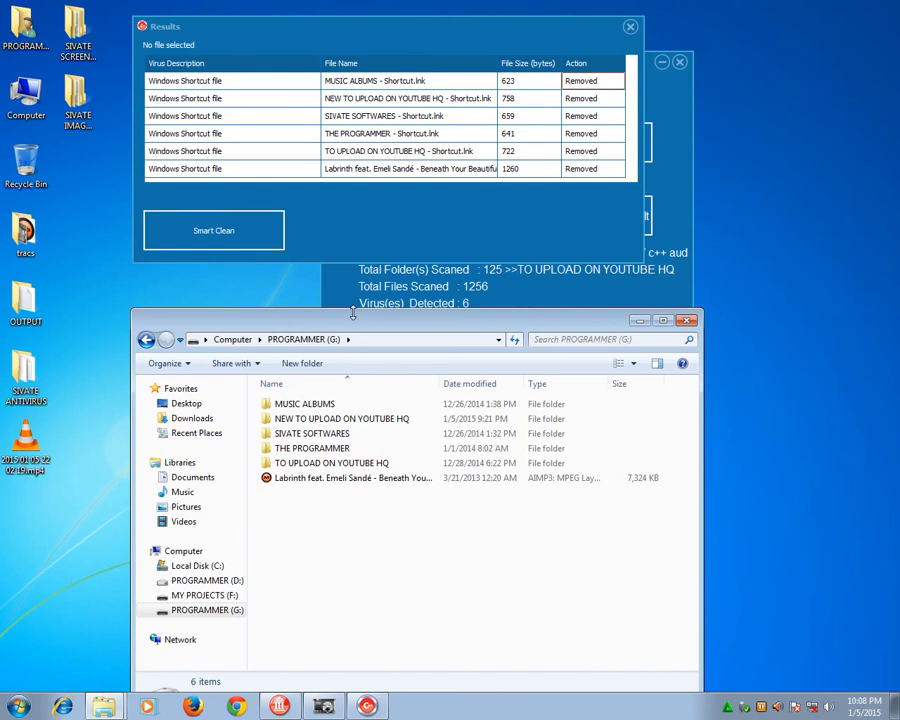
{"action": "mouse_move", "coordinate": [630, 22]}
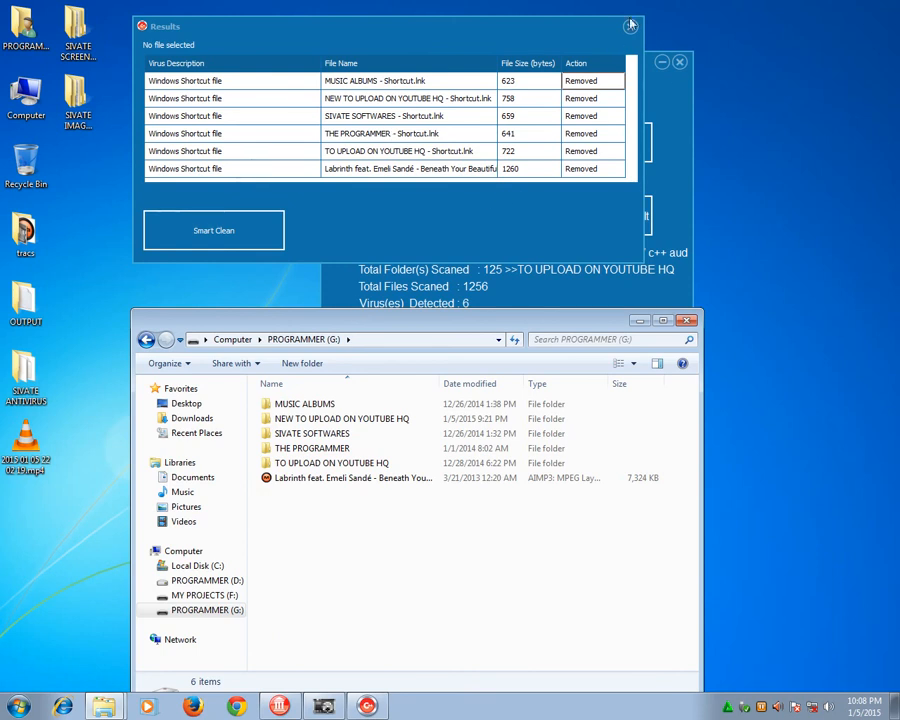
Navigate the SIVATE ANTIVIRUS project into Win32\Debug and highlight the Data.dat signature file.
{"action": "left_click", "coordinate": [630, 24]}
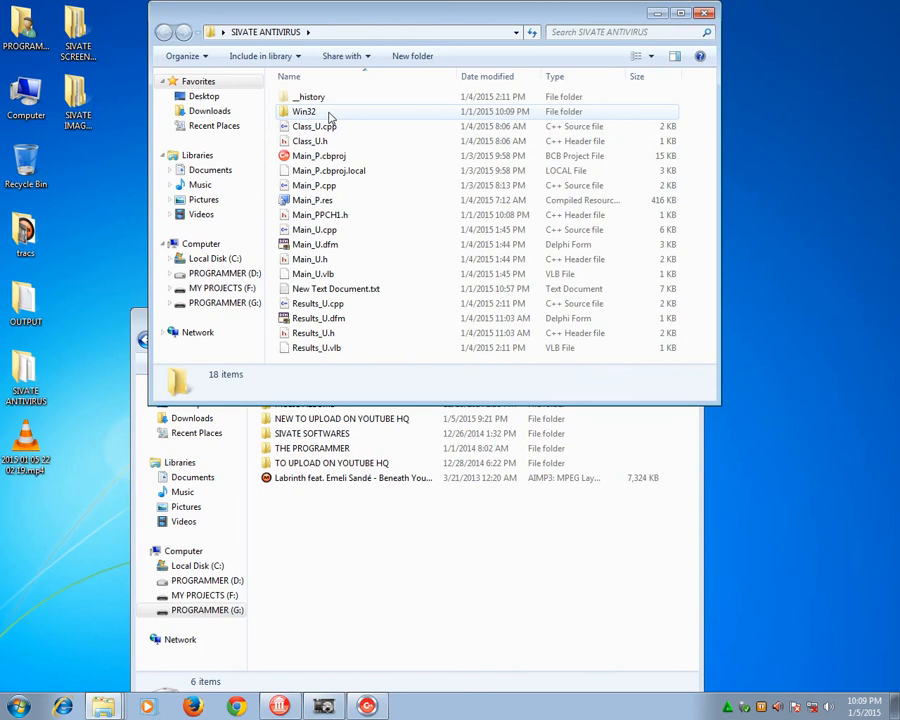
{"action": "double_click", "coordinate": [304, 112]}
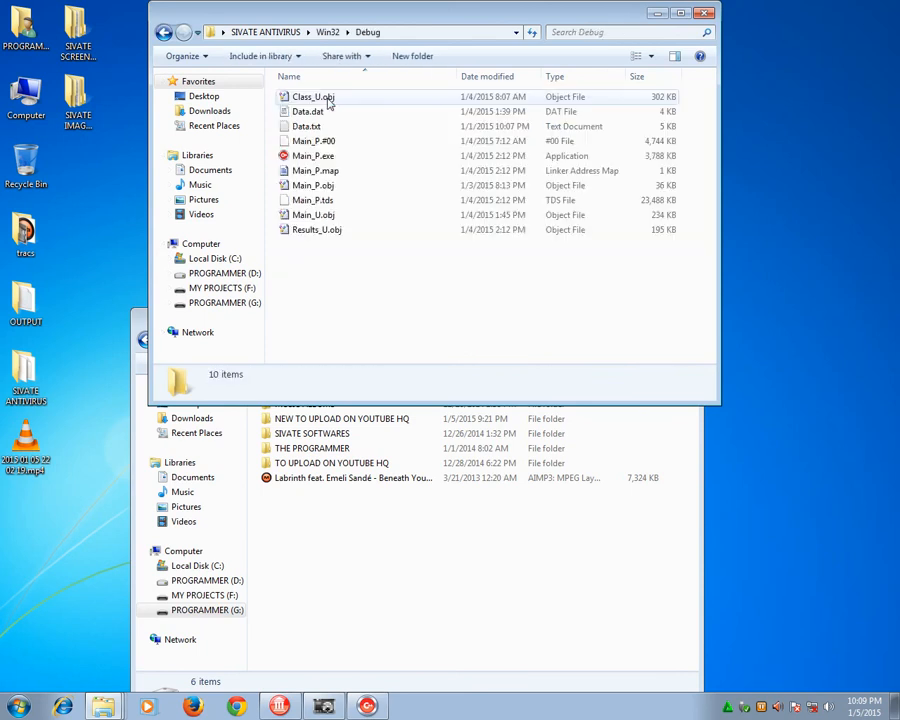
{"action": "left_click", "coordinate": [308, 112]}
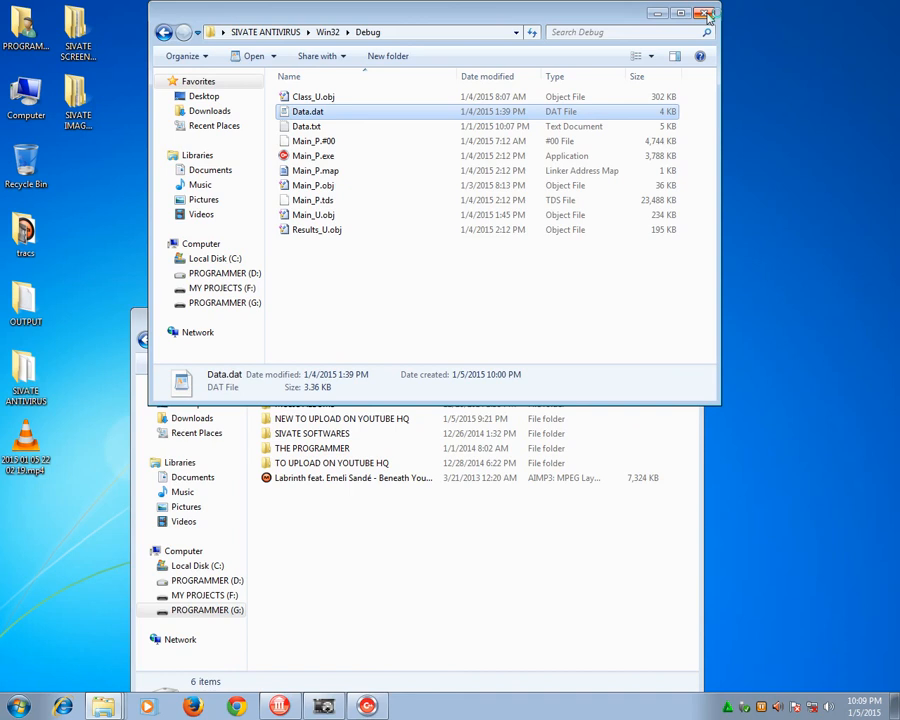
{"action": "double_click", "coordinate": [308, 112]}
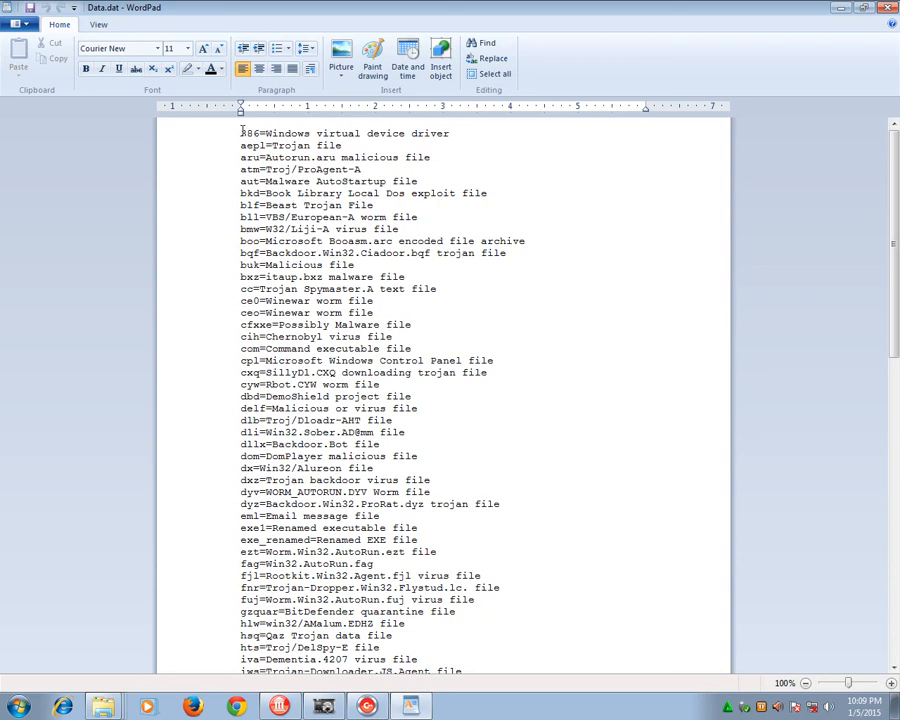
{"action": "double_click", "coordinate": [246, 132]}
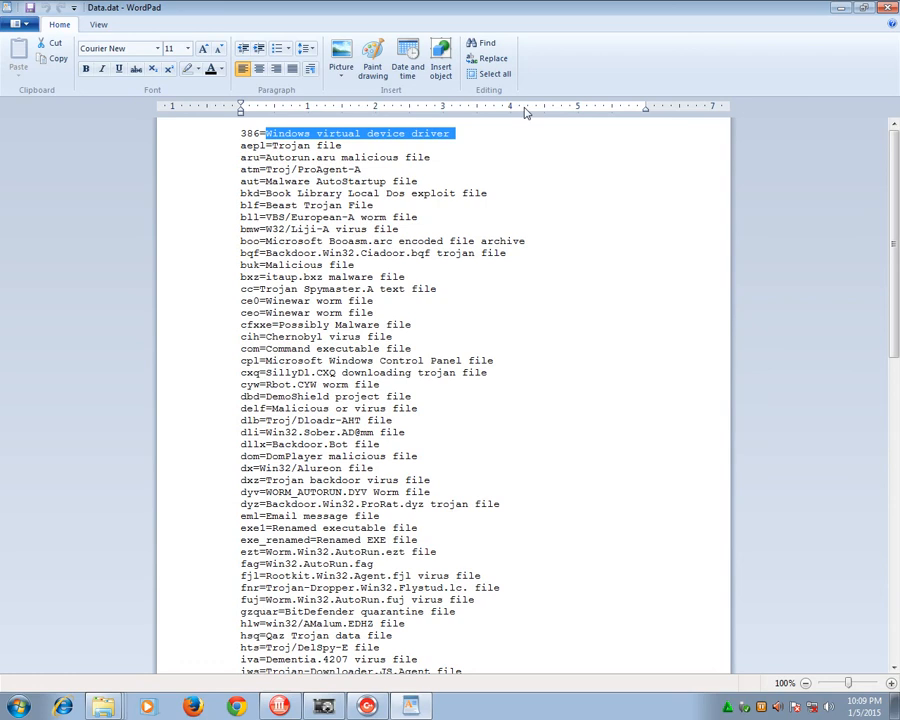
{"action": "double_click", "coordinate": [252, 144]}
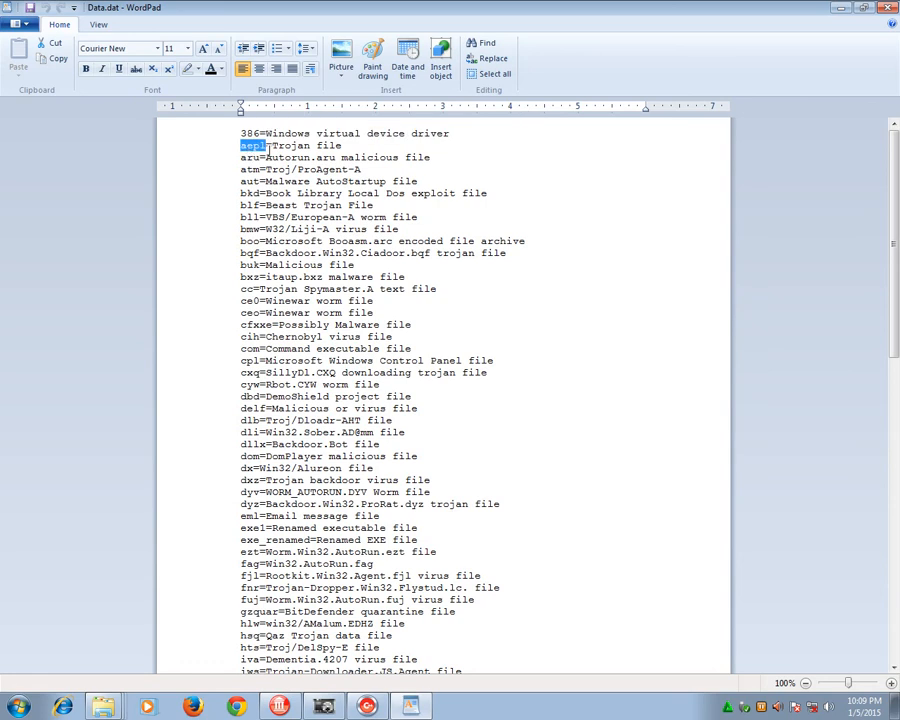
{"action": "left_click_drag", "start_coordinate": [268, 144], "coordinate": [342, 144]}
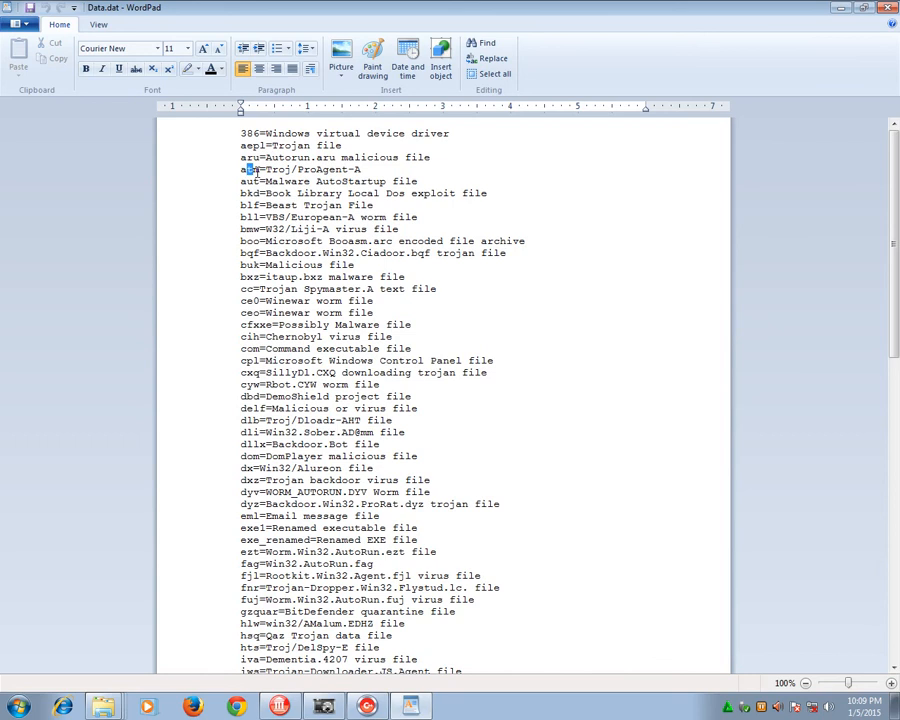
{"action": "triple_click", "coordinate": [300, 180]}
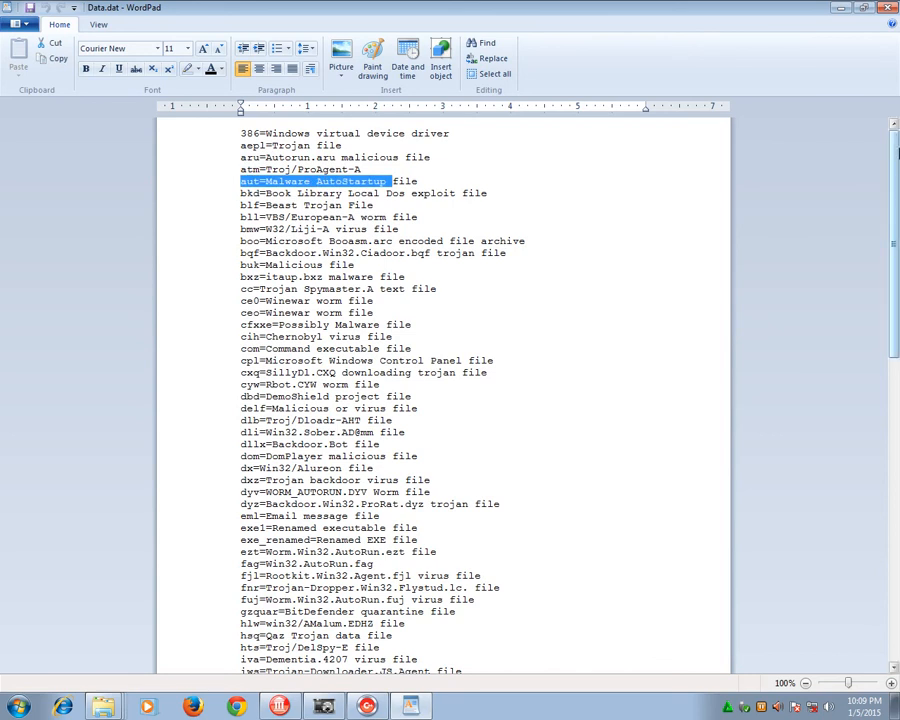
{"action": "scroll", "scroll_direction": "down", "scroll_amount": 3}
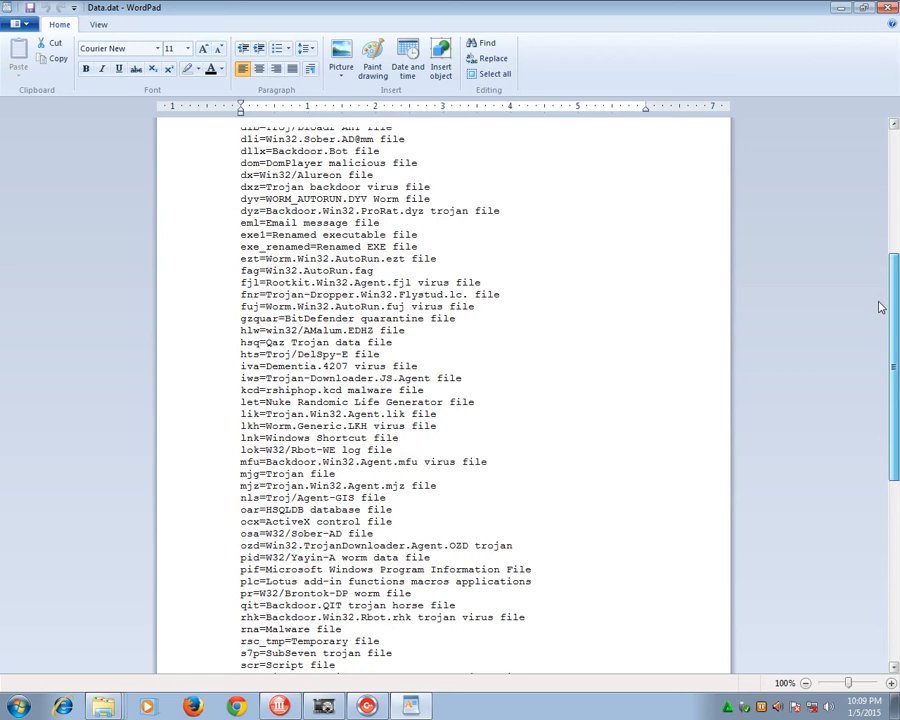
{"action": "scroll", "scroll_direction": "down", "scroll_amount": 3}
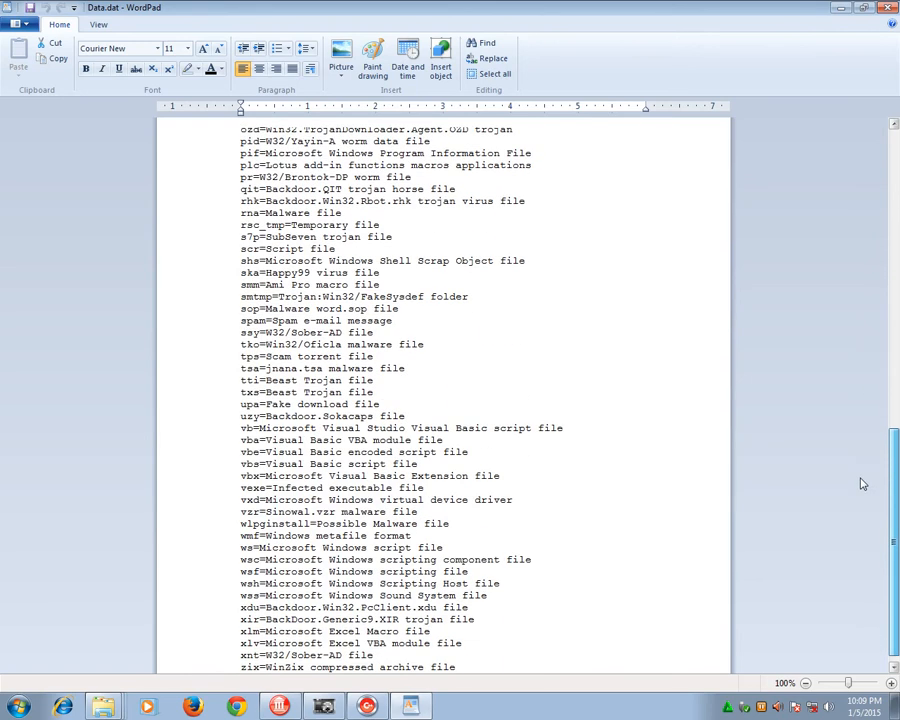
{"action": "scroll", "scroll_direction": "down", "scroll_amount": 3}
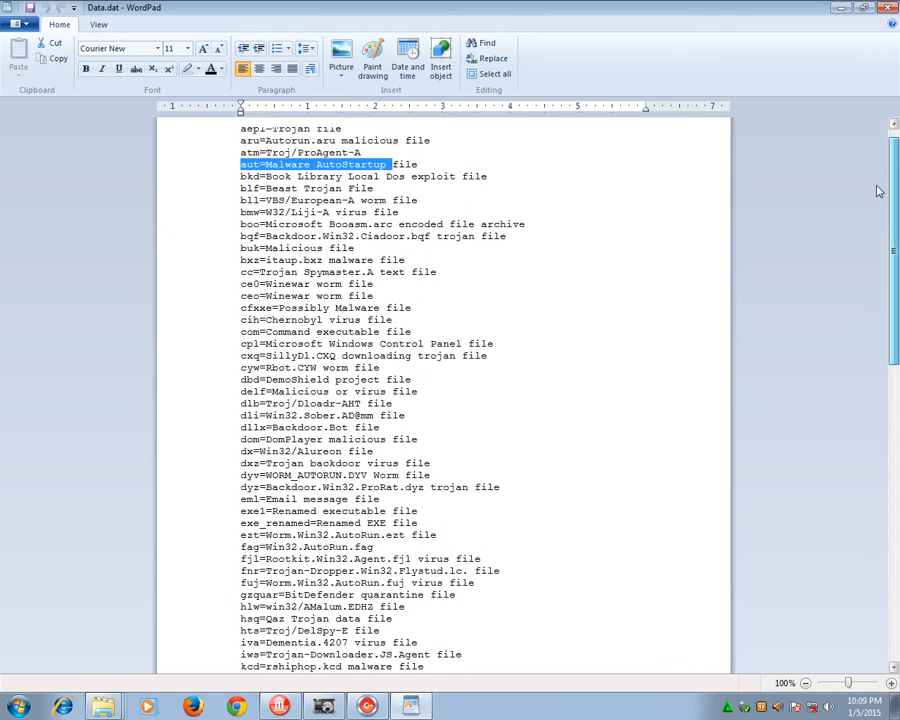
{"action": "left_click", "coordinate": [262, 176]}
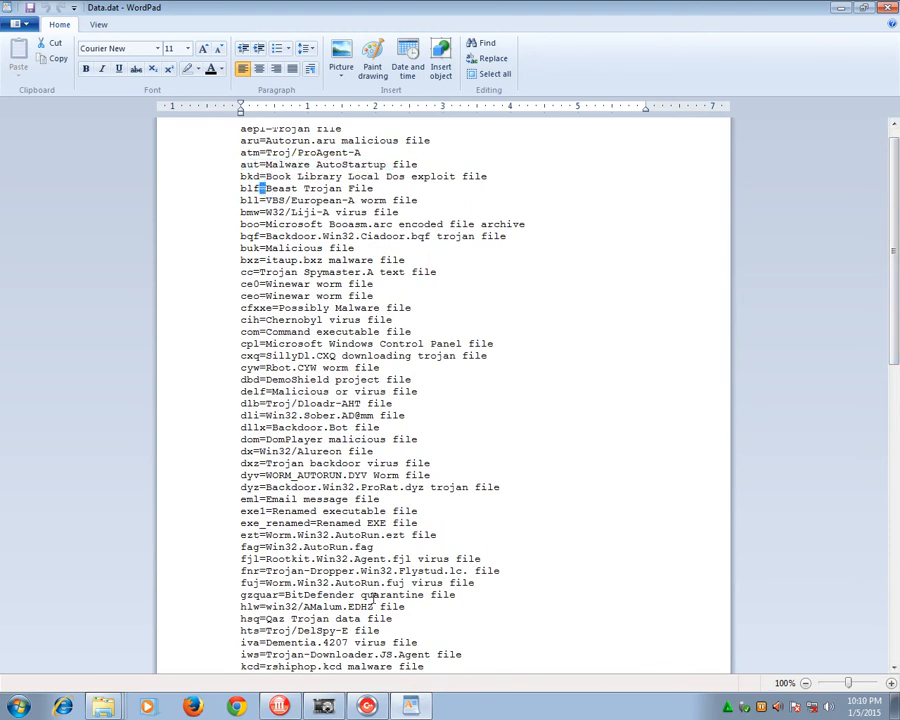
{"action": "left_click", "coordinate": [280, 708]}
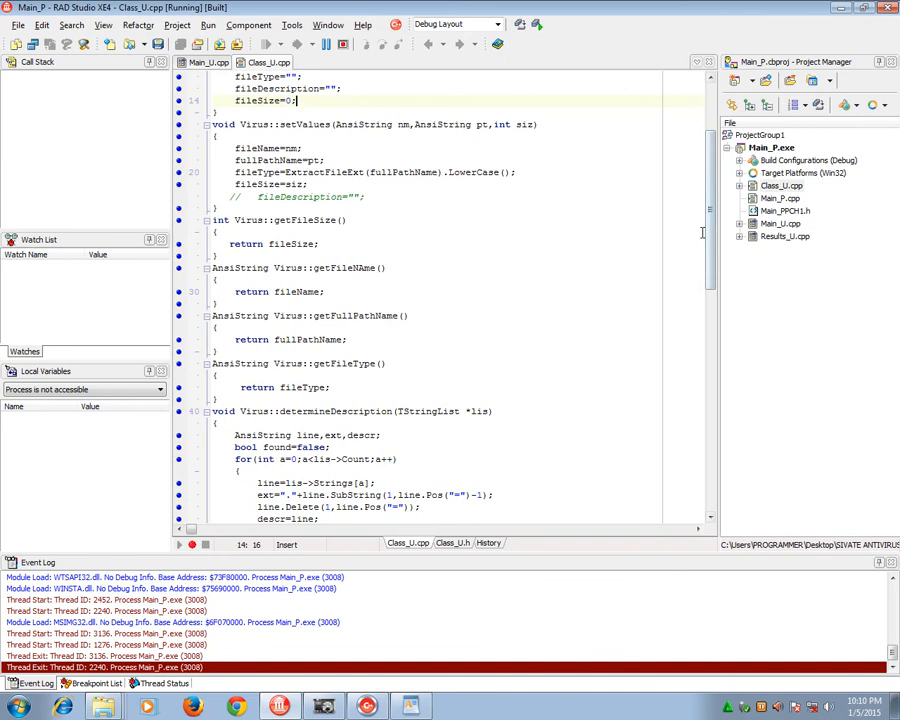
{"action": "left_click_drag", "start_coordinate": [284, 268], "coordinate": [492, 420]}
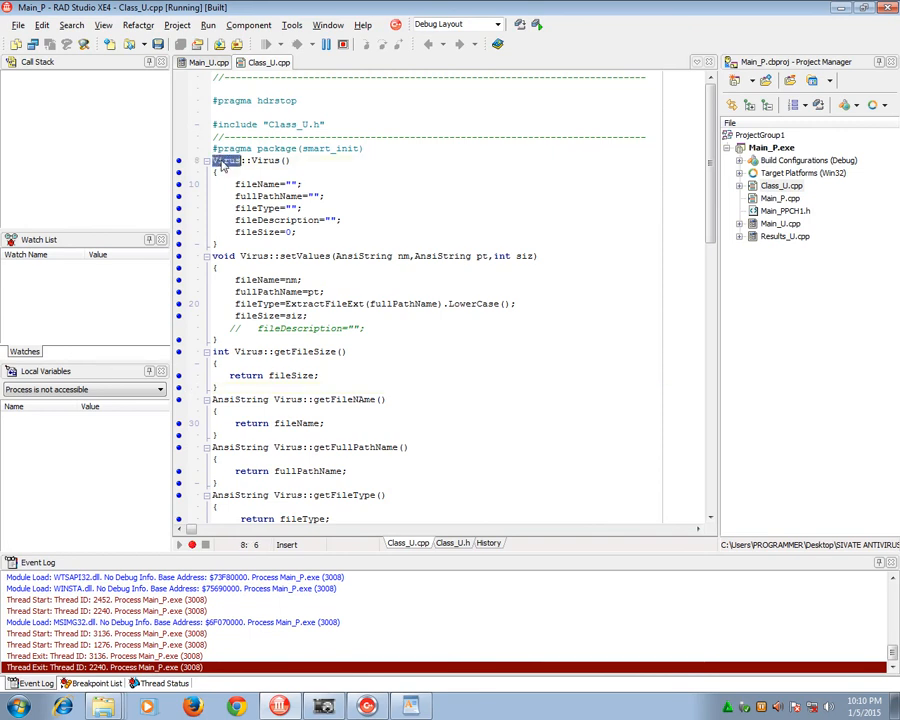
{"action": "left_click", "coordinate": [264, 62]}
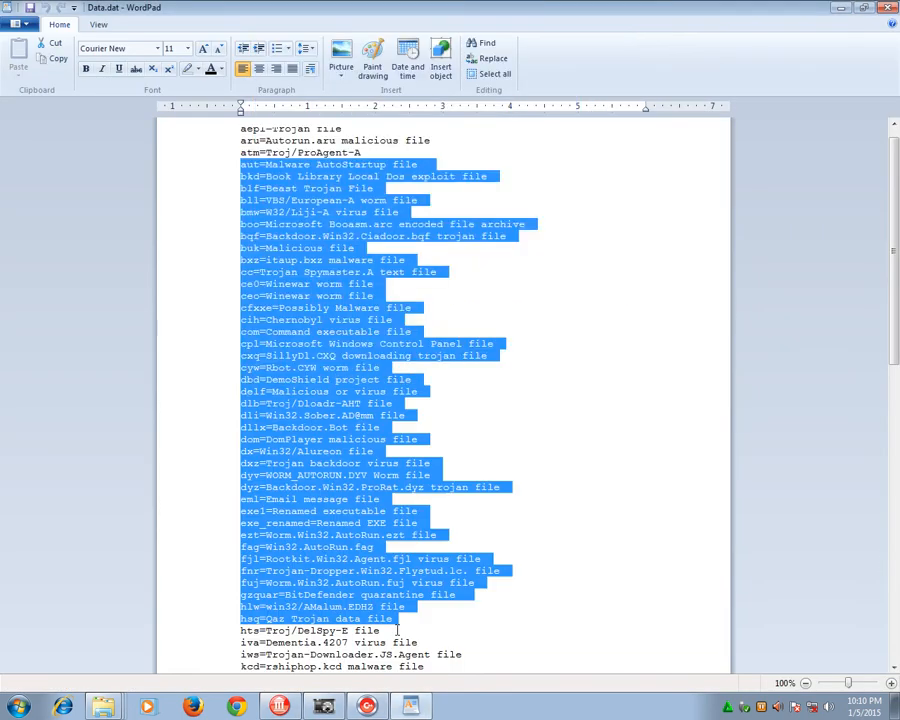
{"action": "left_click", "coordinate": [398, 630]}
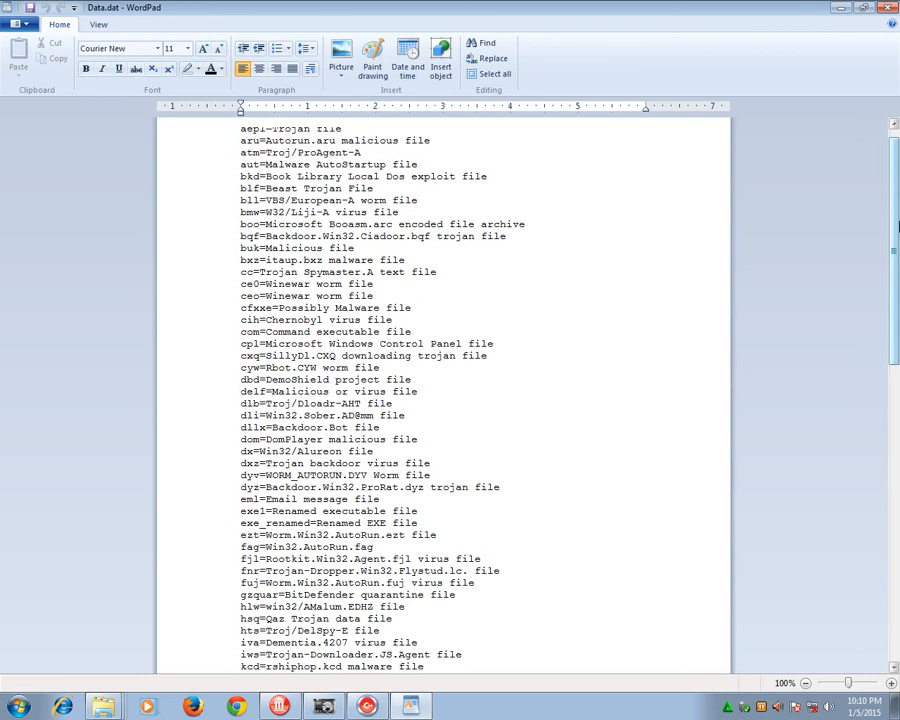
{"action": "scroll", "scroll_direction": "down", "scroll_amount": 3}
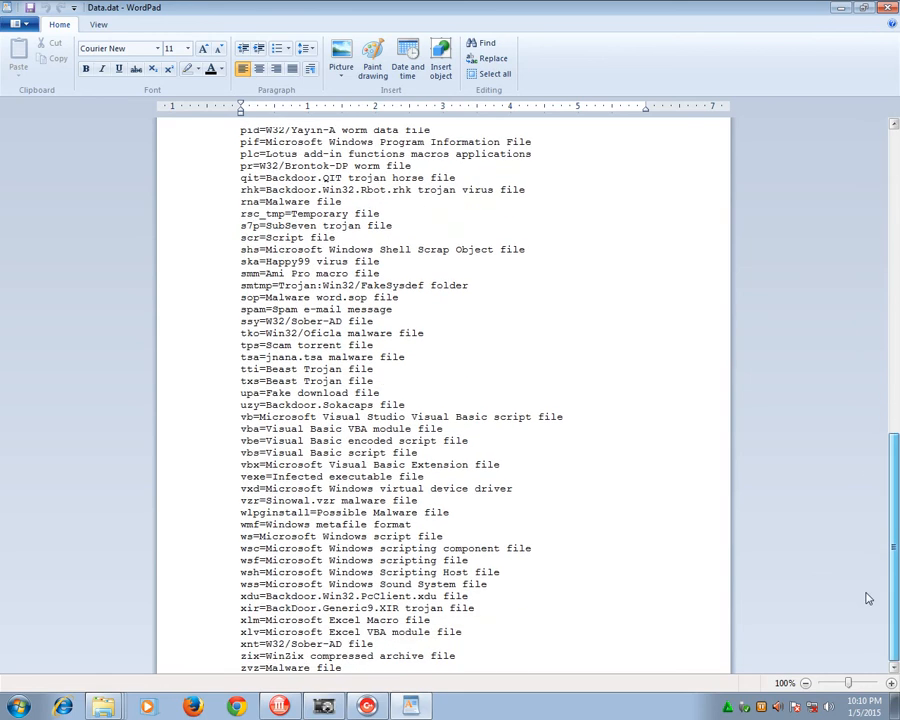
{"action": "scroll", "scroll_direction": "up", "scroll_amount": 3}
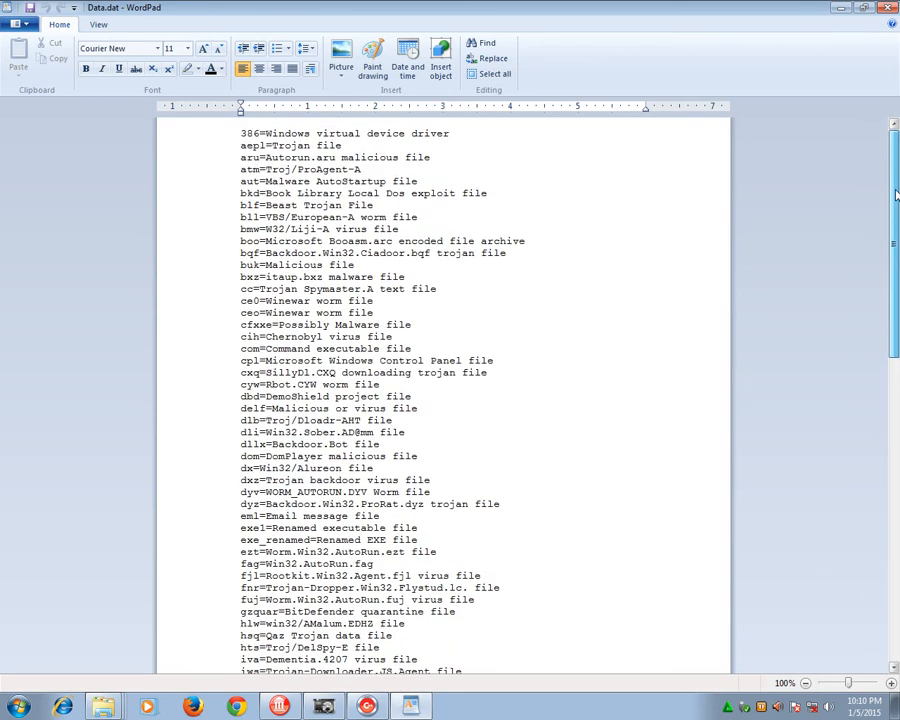
{"action": "scroll", "scroll_direction": "down", "scroll_amount": 3}
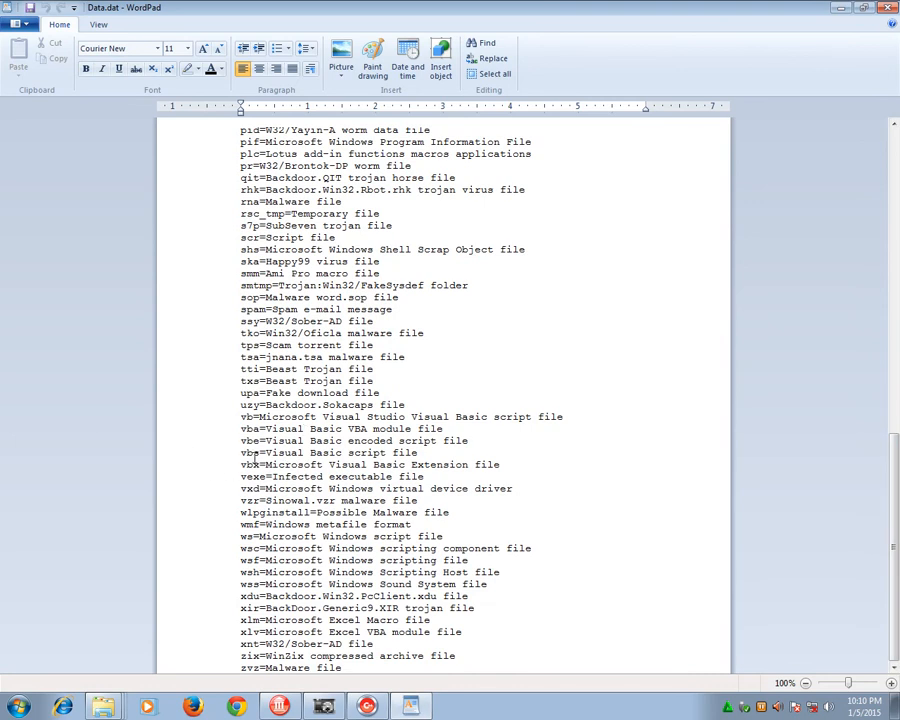
{"action": "double_click", "coordinate": [248, 452]}
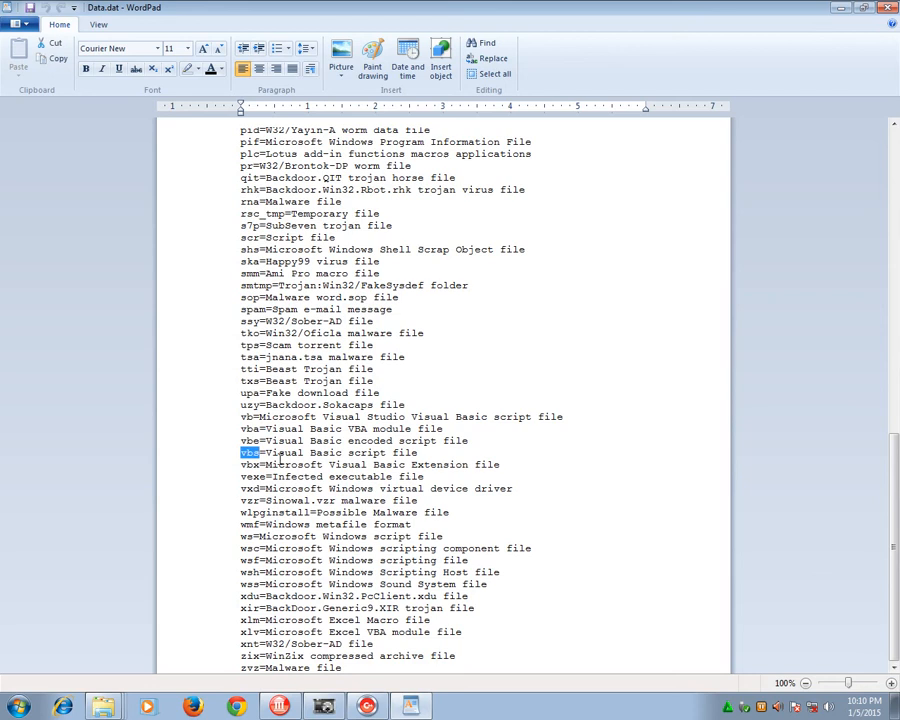
{"action": "right_click", "coordinate": [248, 452]}
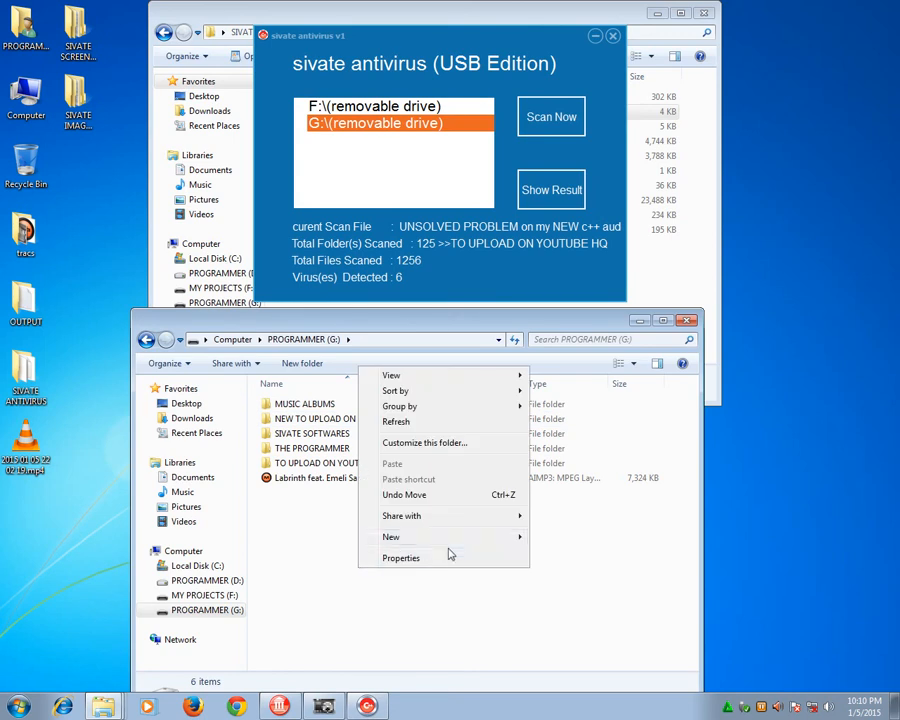
Create New Text Document.vbs on drive G:, copy it and make shortcuts to the script files.
{"action": "left_click", "coordinate": [392, 536]}
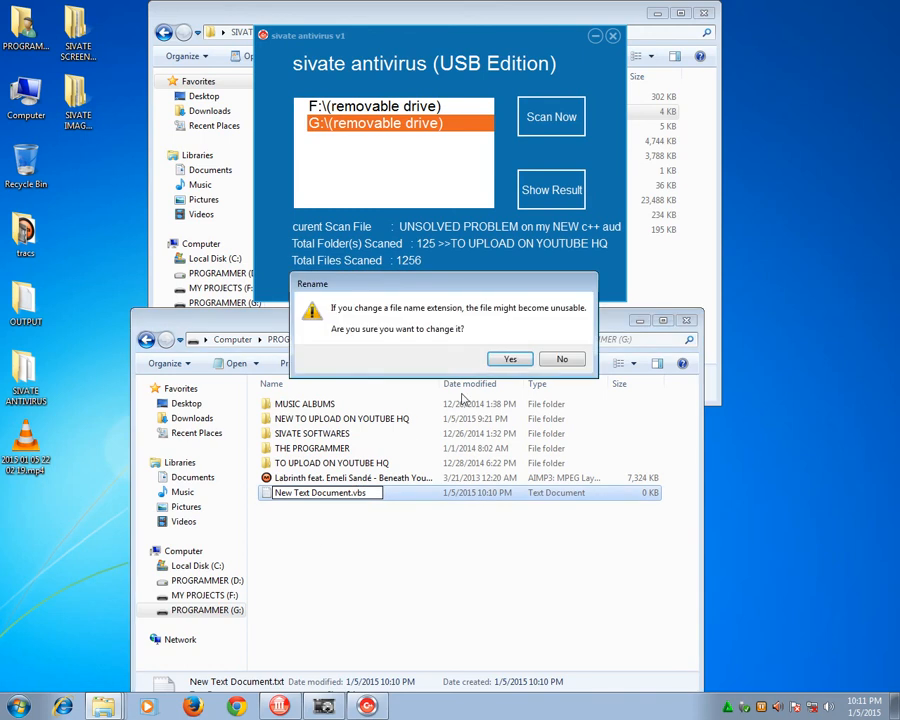
{"action": "left_click", "coordinate": [510, 360]}
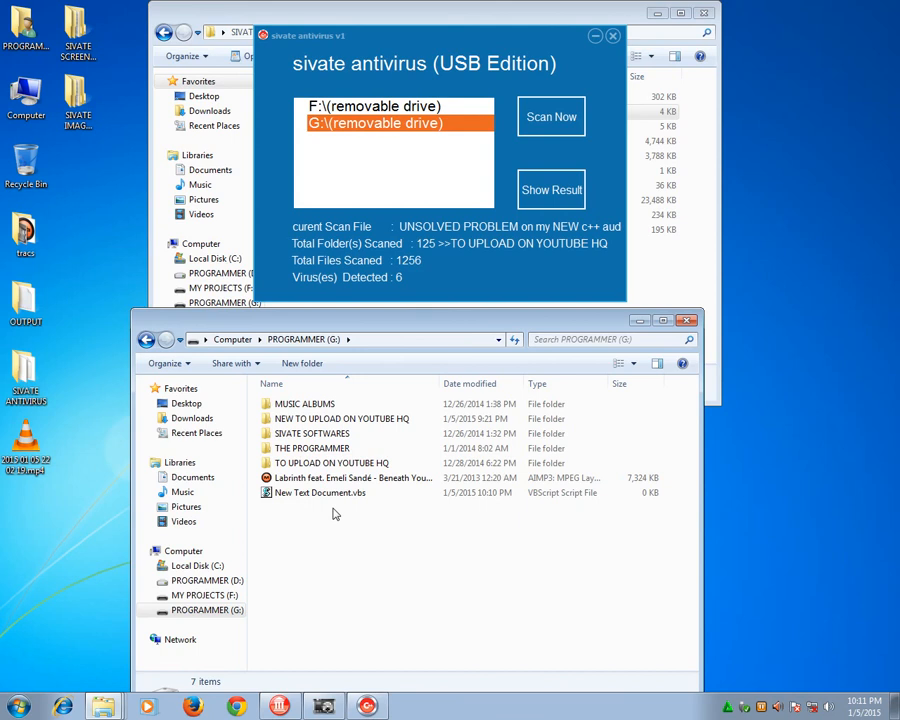
{"action": "left_click", "coordinate": [320, 492]}
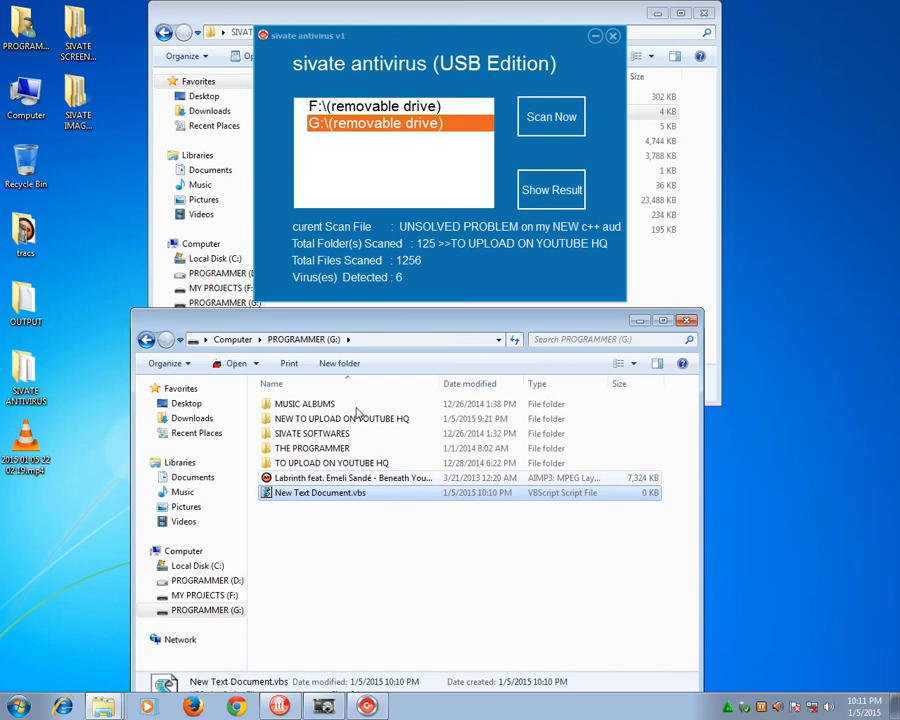
{"action": "left_click", "coordinate": [552, 116]}
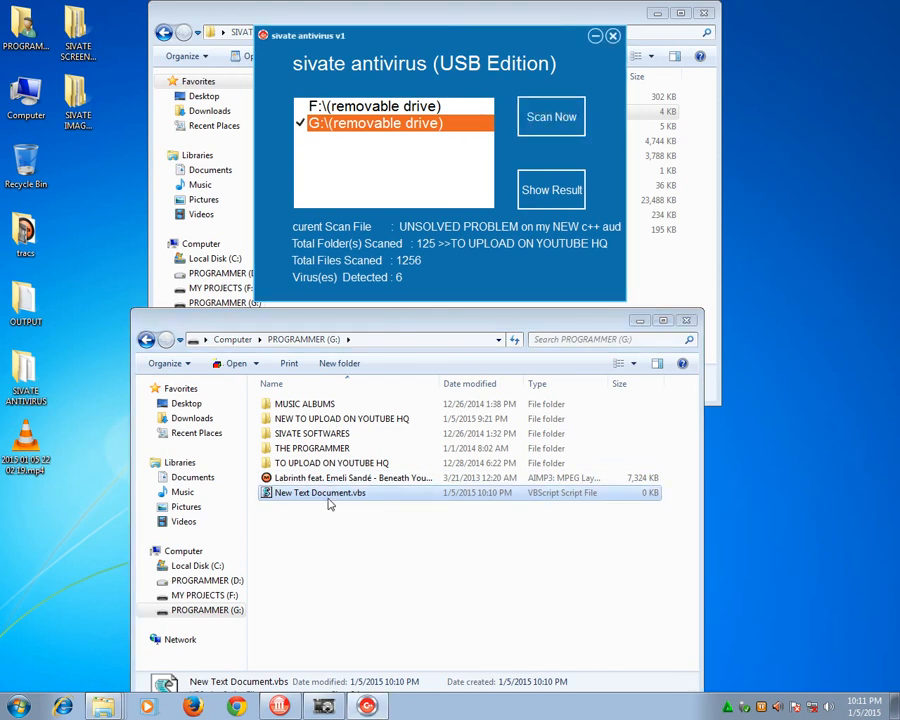
{"action": "right_click", "coordinate": [320, 492]}
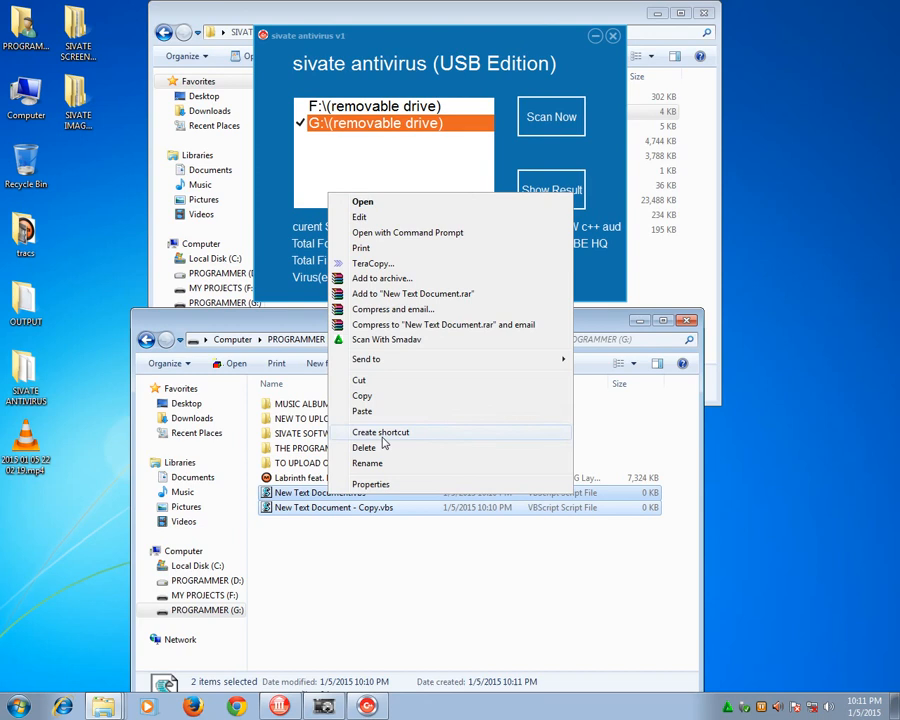
{"action": "left_click", "coordinate": [380, 432]}
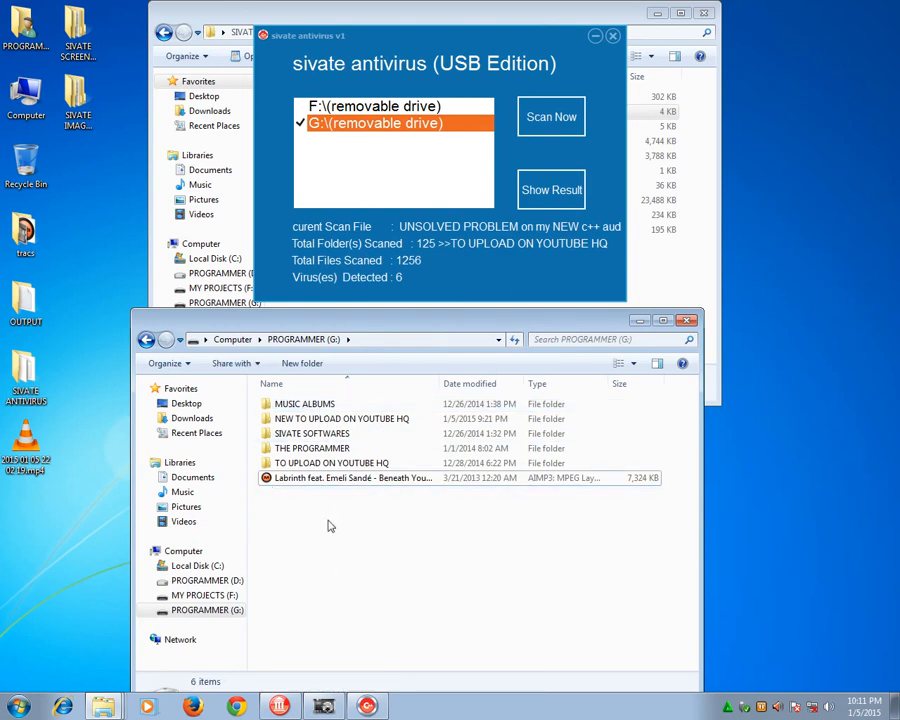
Paste the script files and shortcuts into TO UPLOAD ON YOUTUBE HQ and return to the drive root.
{"action": "left_click", "coordinate": [304, 404]}
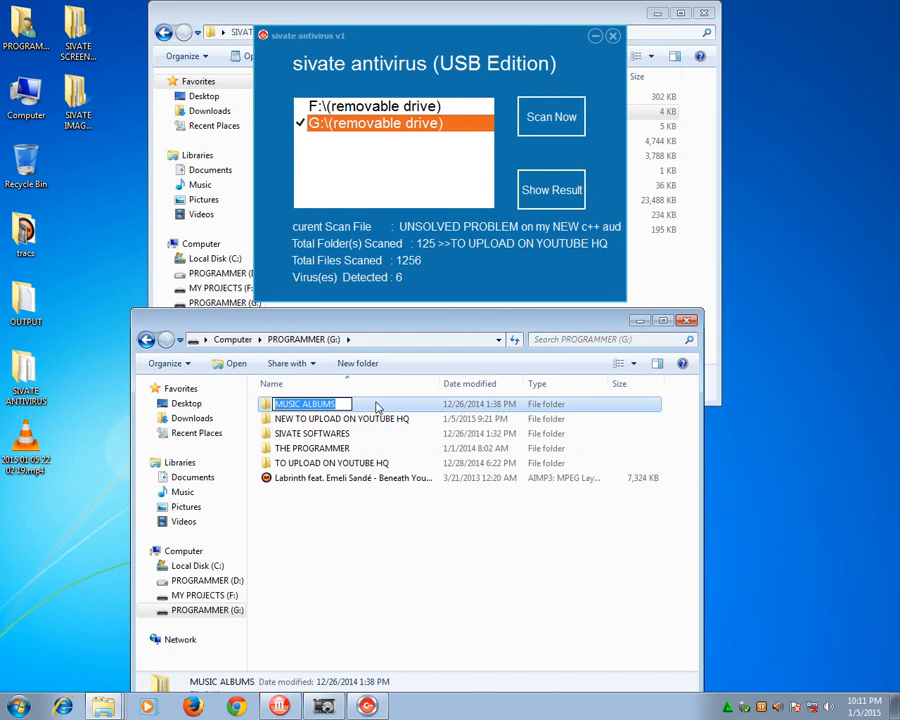
{"action": "double_click", "coordinate": [310, 404]}
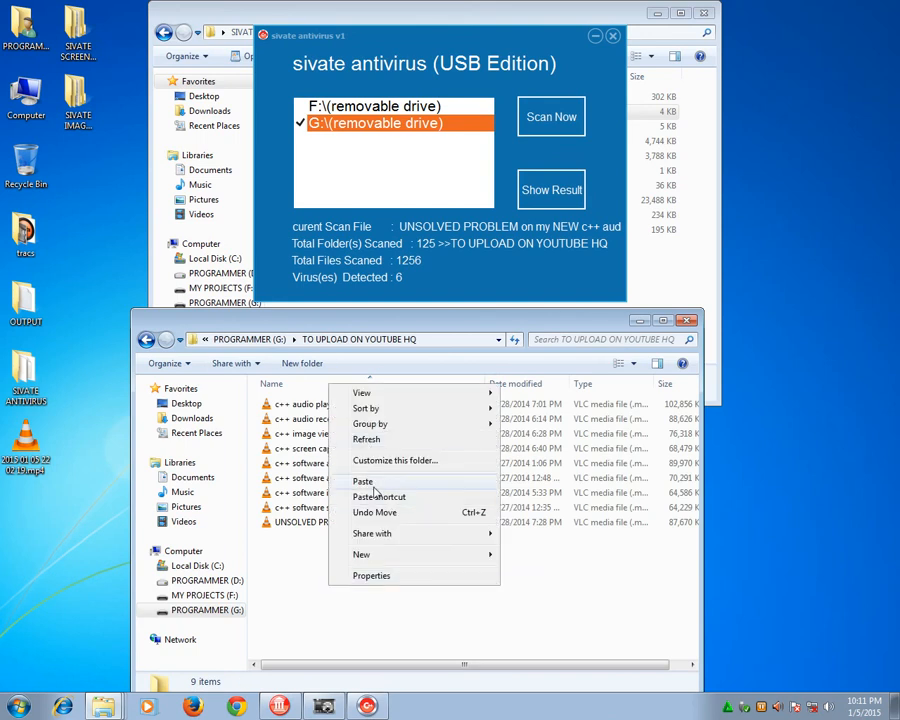
{"action": "left_click", "coordinate": [364, 480]}
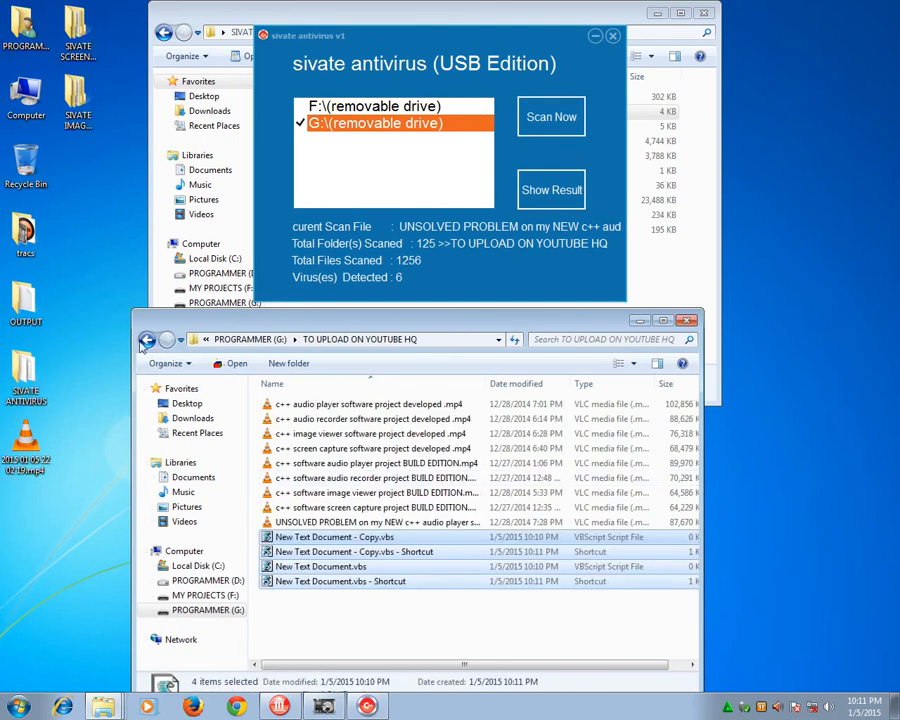
{"action": "left_click", "coordinate": [146, 340]}
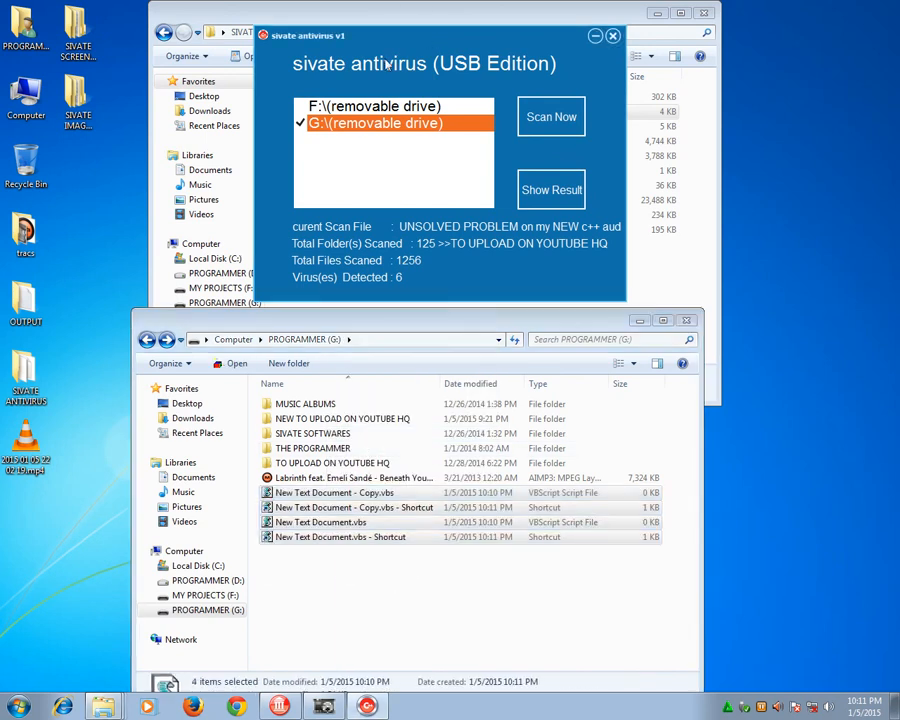
Rescan drive G, ignore the SmadAV alert, and show the results listing 12 detected .vbs and shortcut files.
{"action": "left_click", "coordinate": [552, 116]}
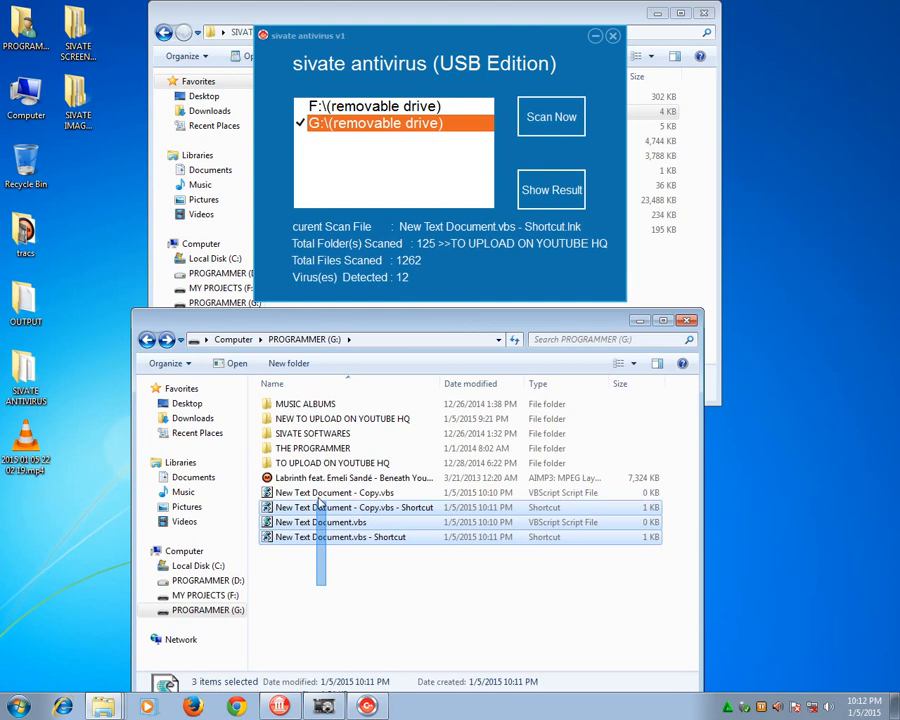
{"action": "double_click", "coordinate": [304, 404]}
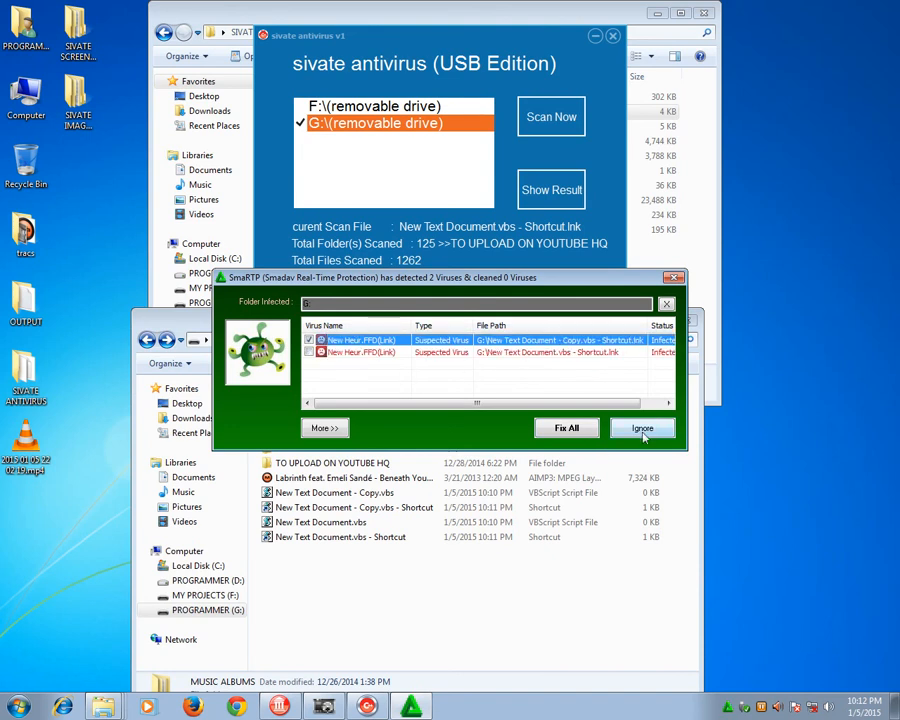
{"action": "left_click", "coordinate": [644, 428]}
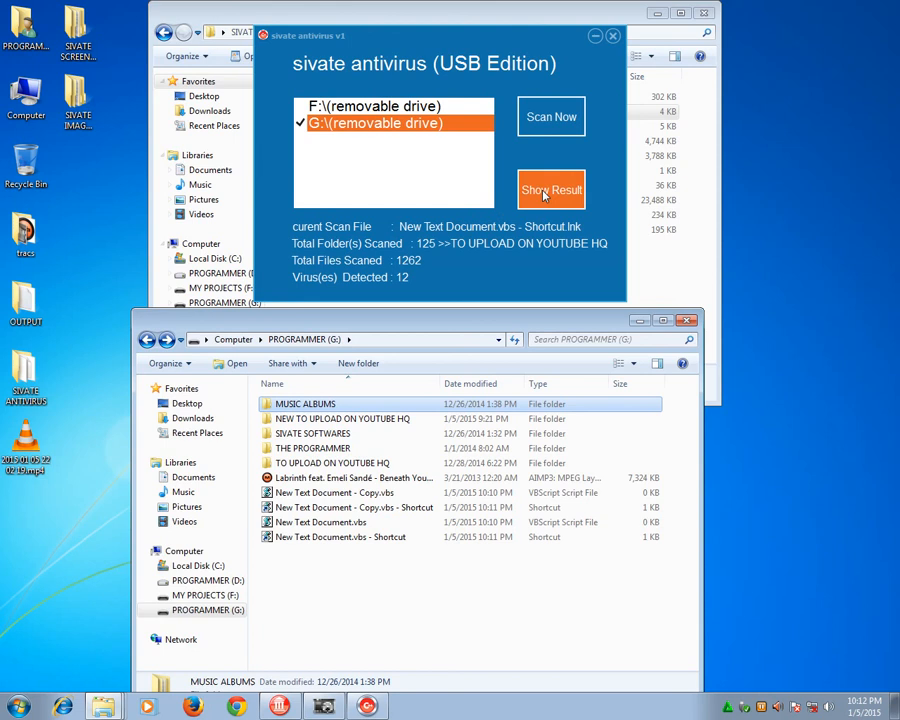
{"action": "left_click", "coordinate": [552, 190]}
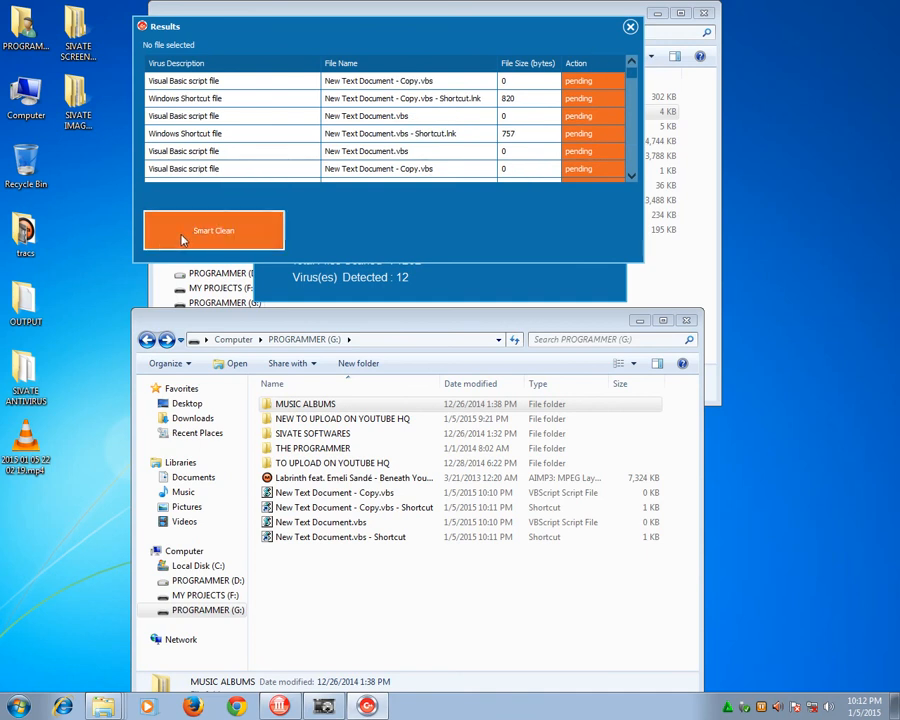
Smart Clean the detected files, then browse MUSIC ALBUMS, THE PROGRAMMER and the G: root to confirm they are gone.
{"action": "left_click", "coordinate": [212, 230]}
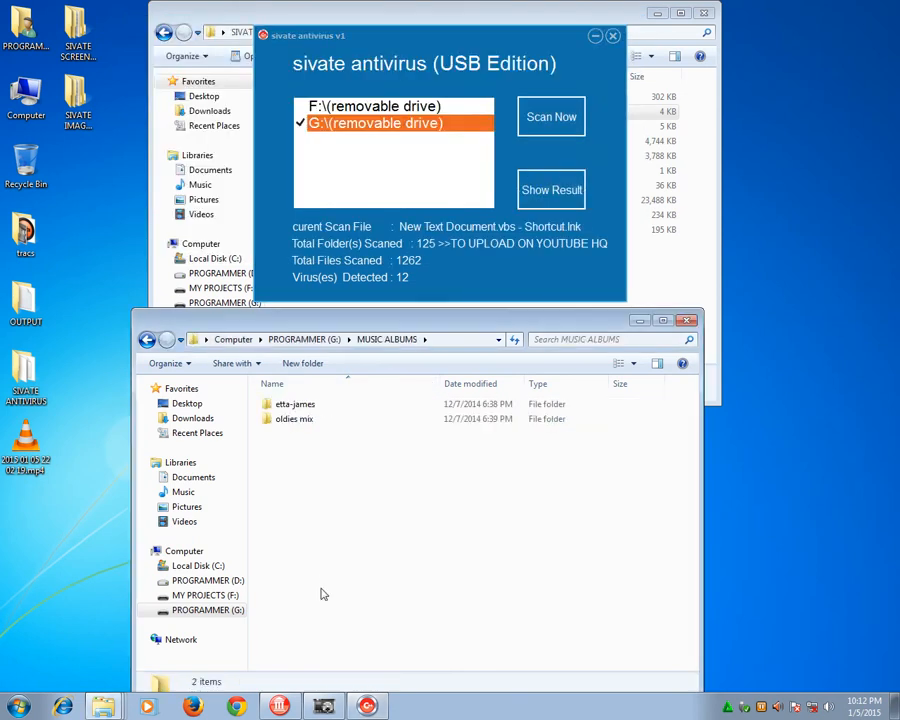
{"action": "left_click", "coordinate": [148, 340]}
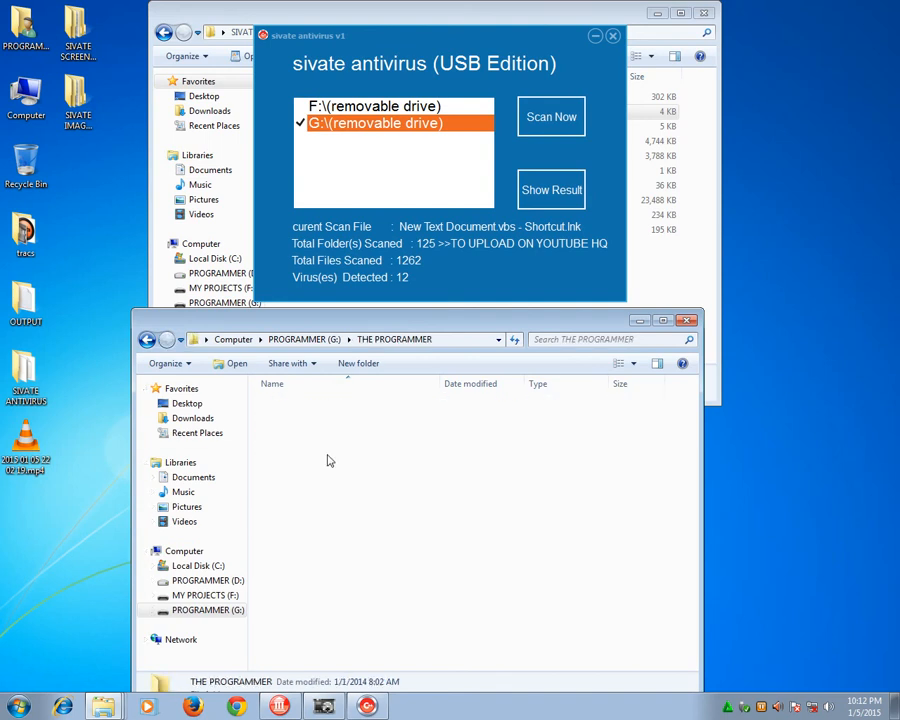
{"action": "left_click", "coordinate": [148, 340]}
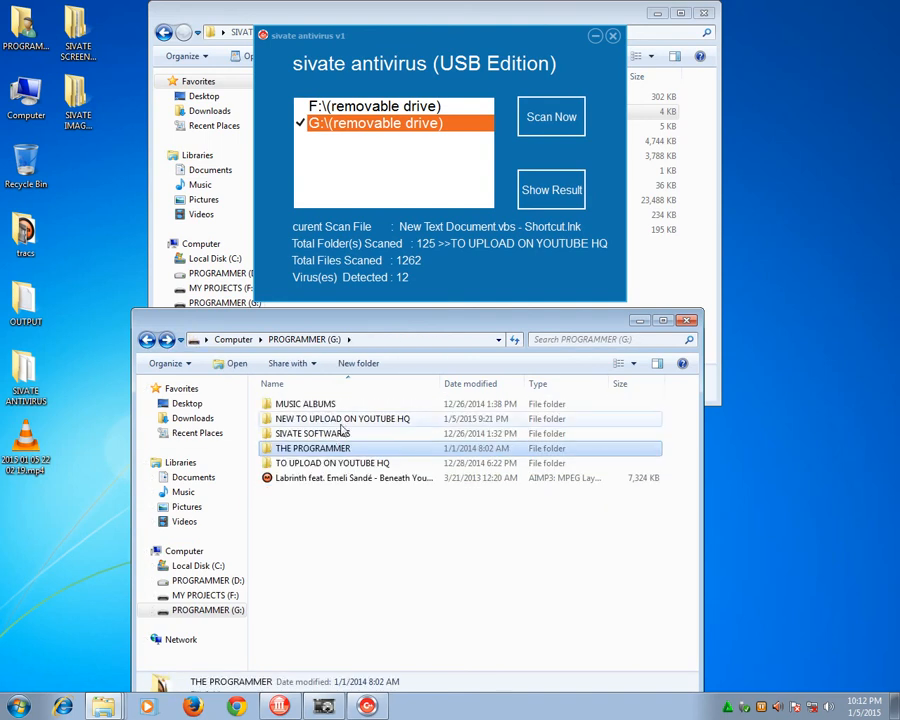
{"action": "left_click", "coordinate": [342, 418]}
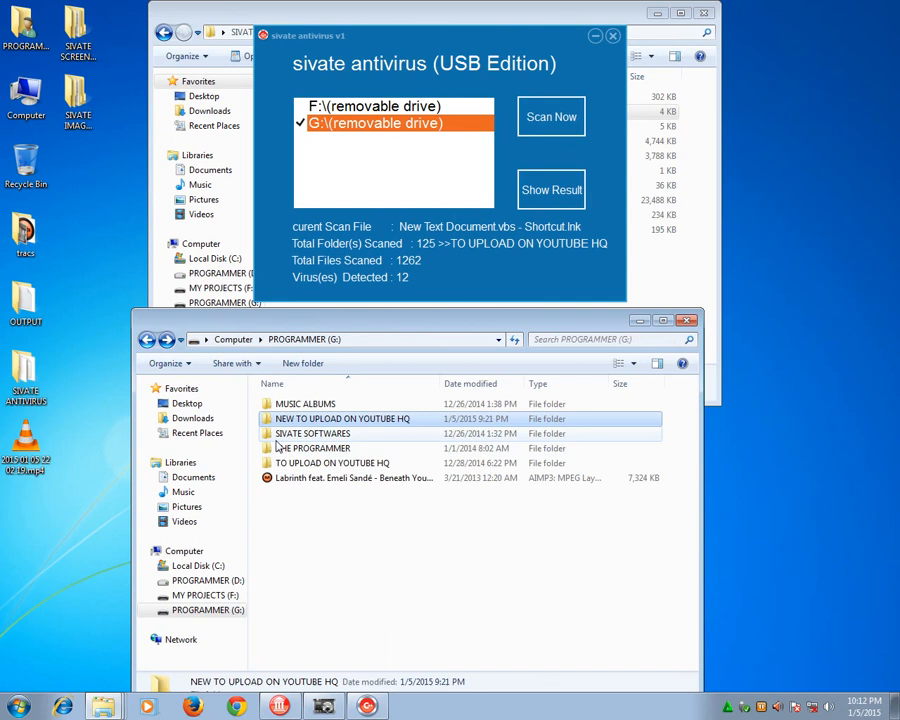
Switch to RAD Studio and show the screen recorder's settings with its desktop save folder.
{"action": "double_click", "coordinate": [312, 432]}
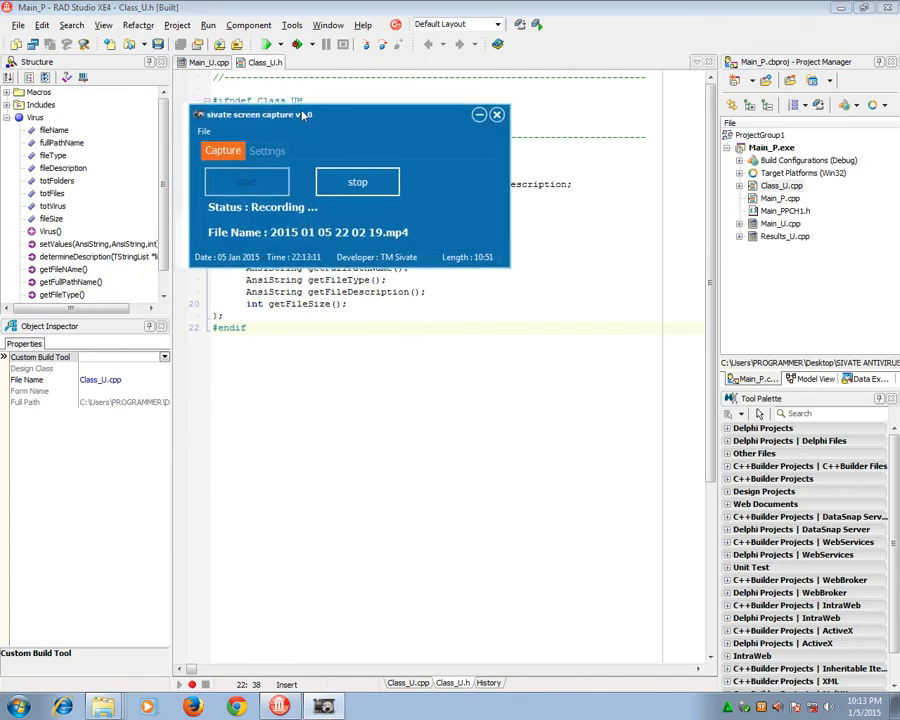
{"action": "left_click", "coordinate": [288, 238]}
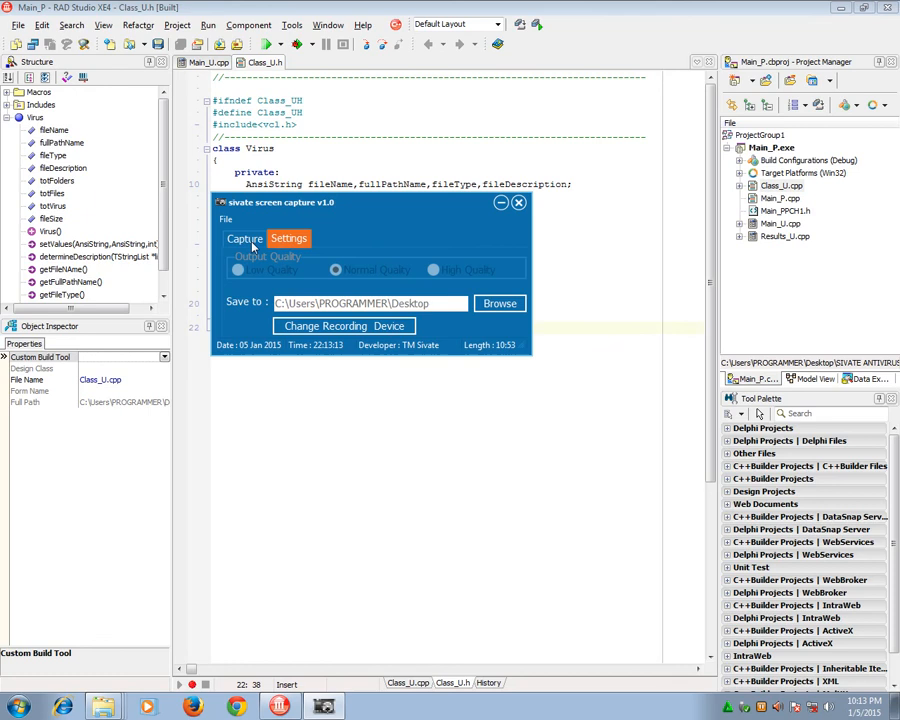